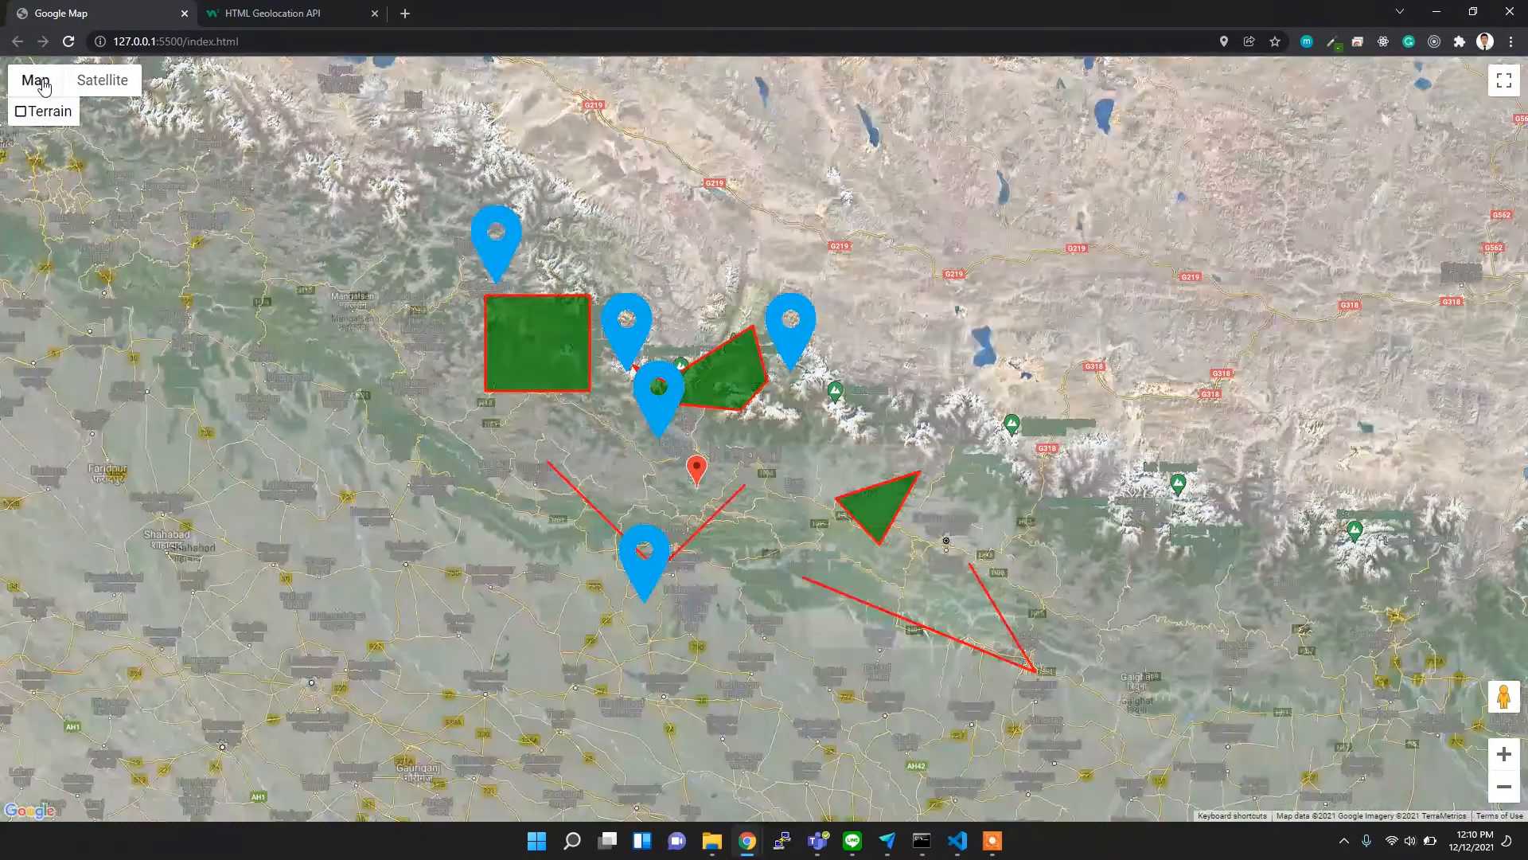
# Switch the Nepal demo map to road-map style, showing markers, polygons and red lines.
pyautogui.click(34, 79)
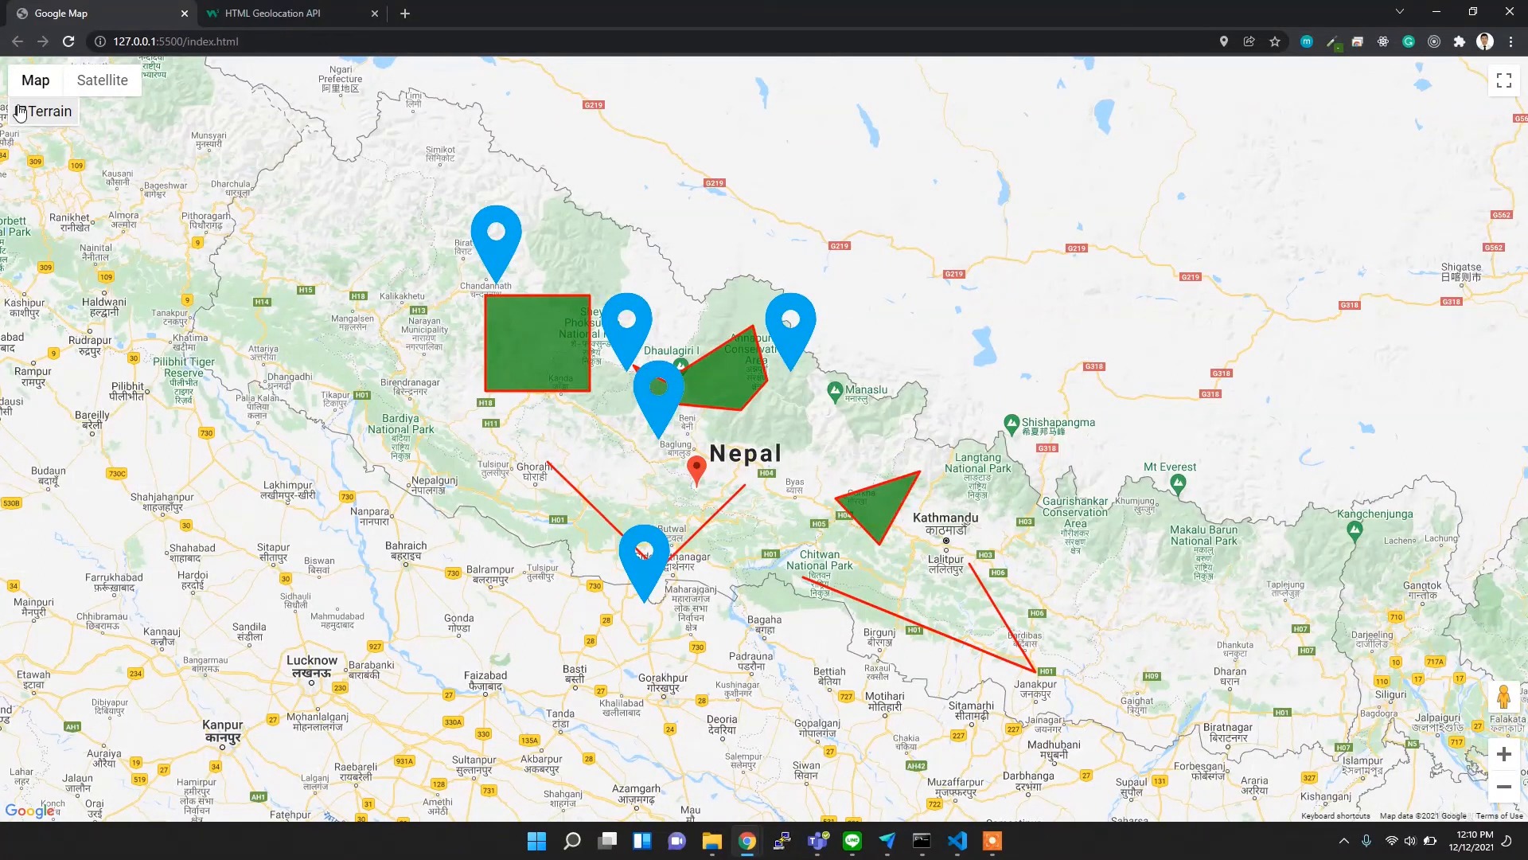
pyautogui.click(18, 111)
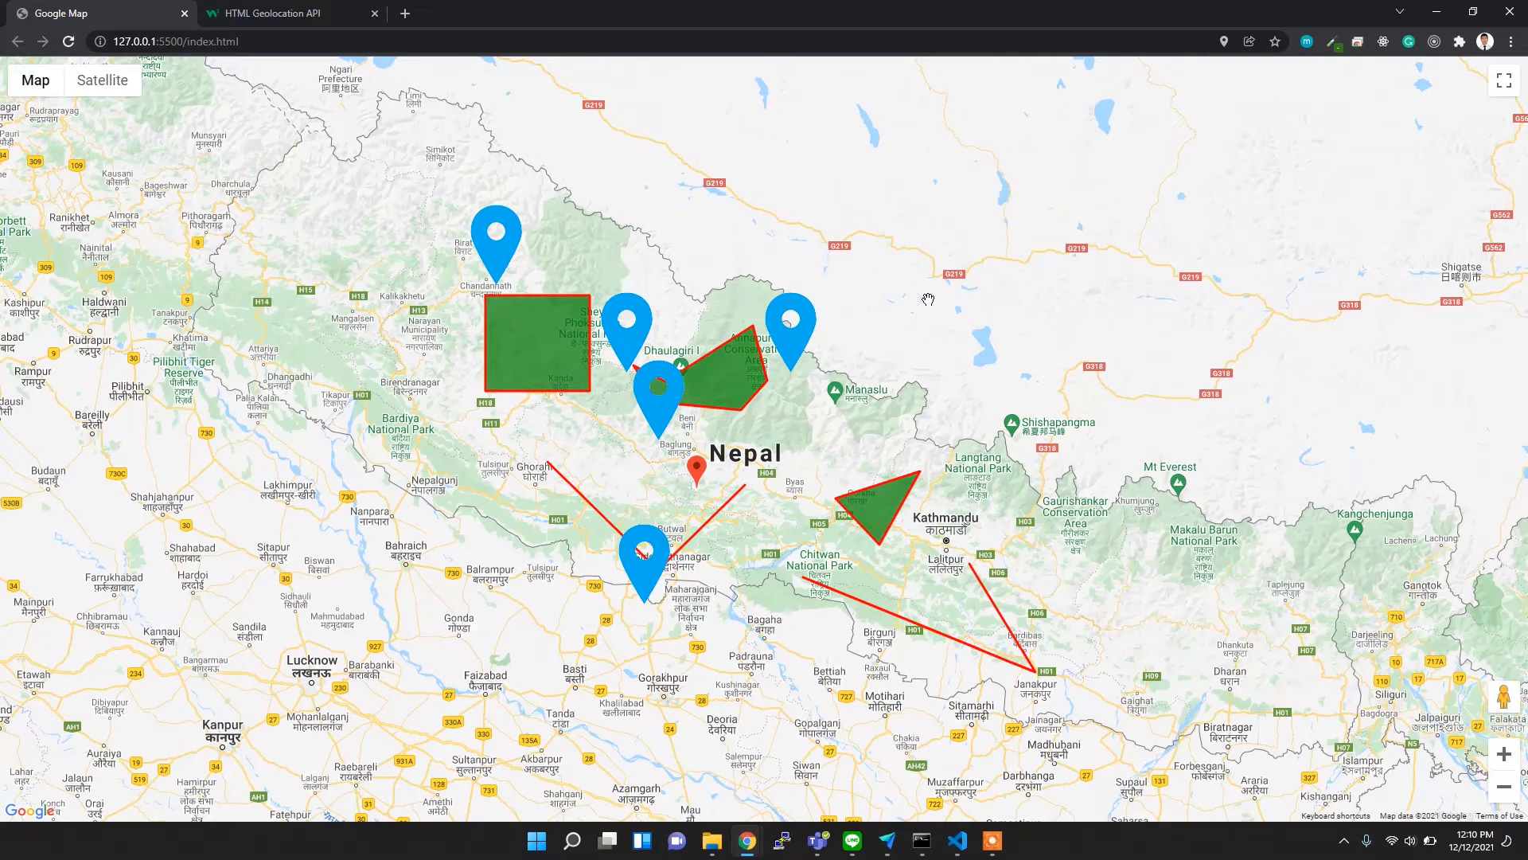
pyautogui.moveTo(948, 479)
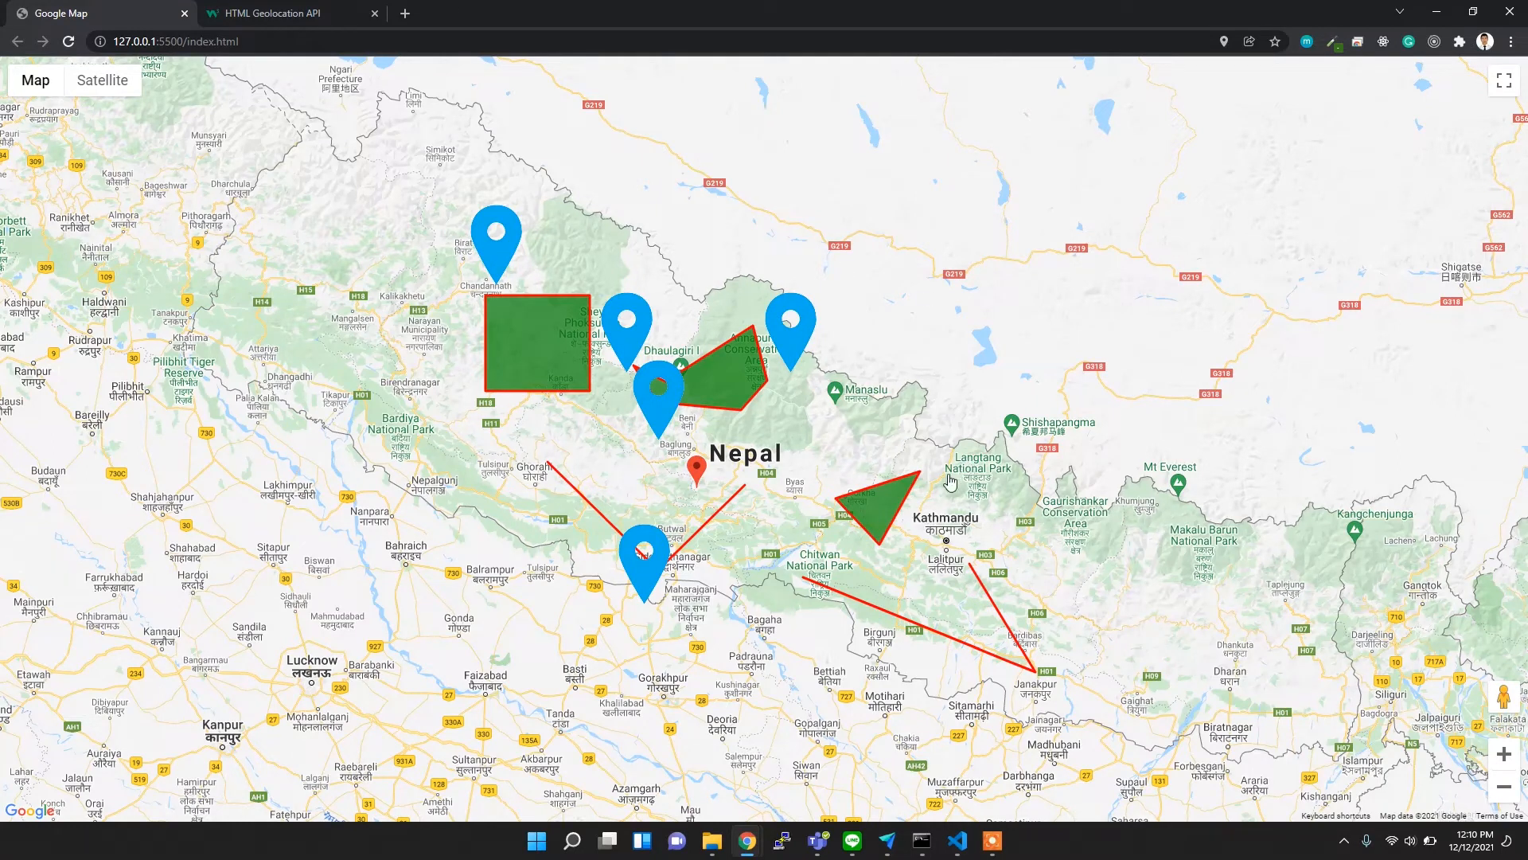
pyautogui.moveTo(645, 438)
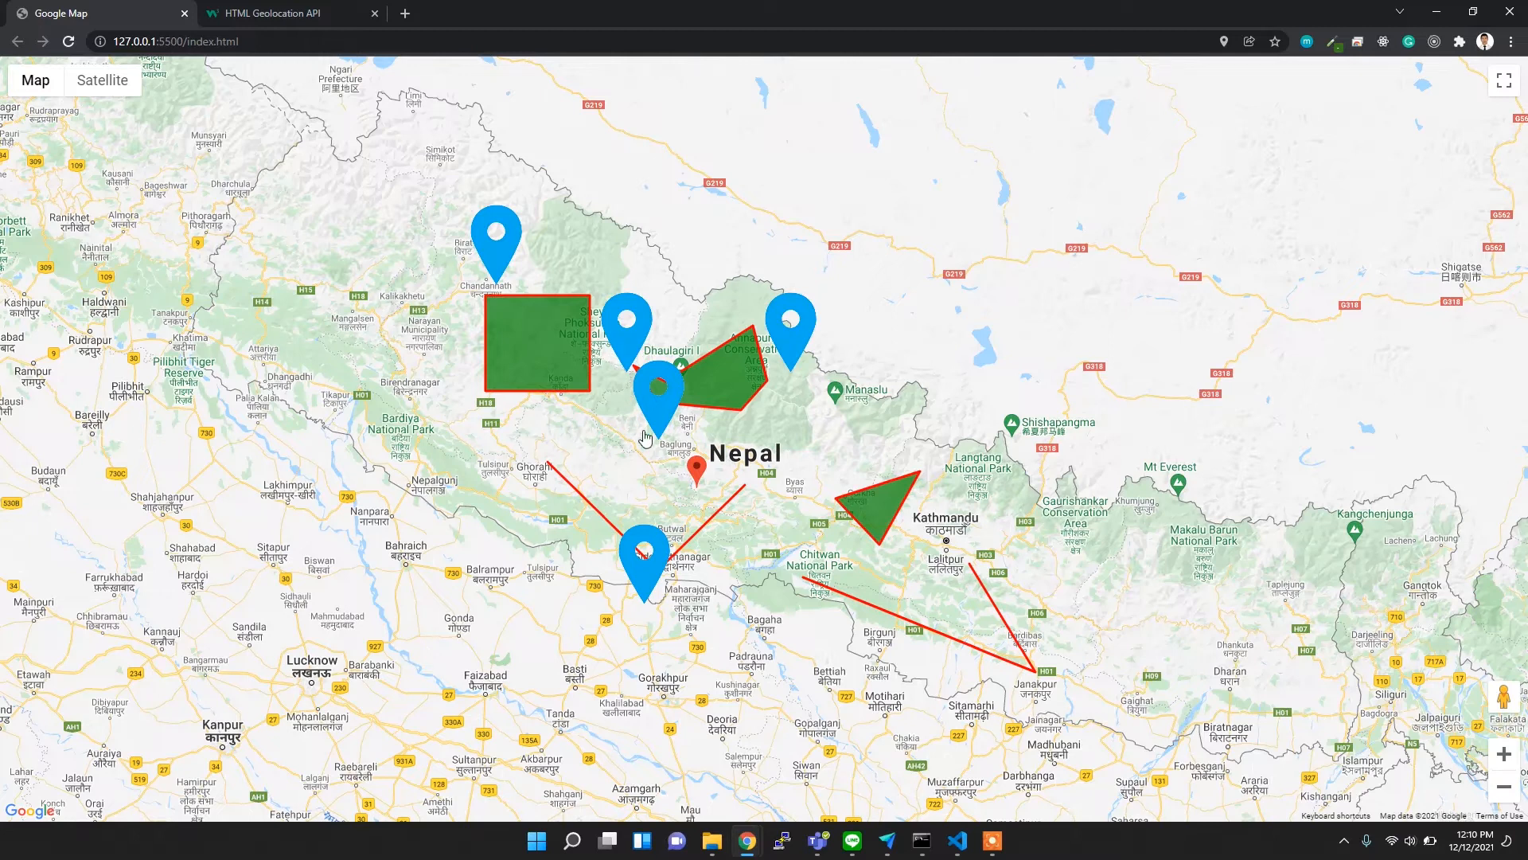
pyautogui.moveTo(765, 375)
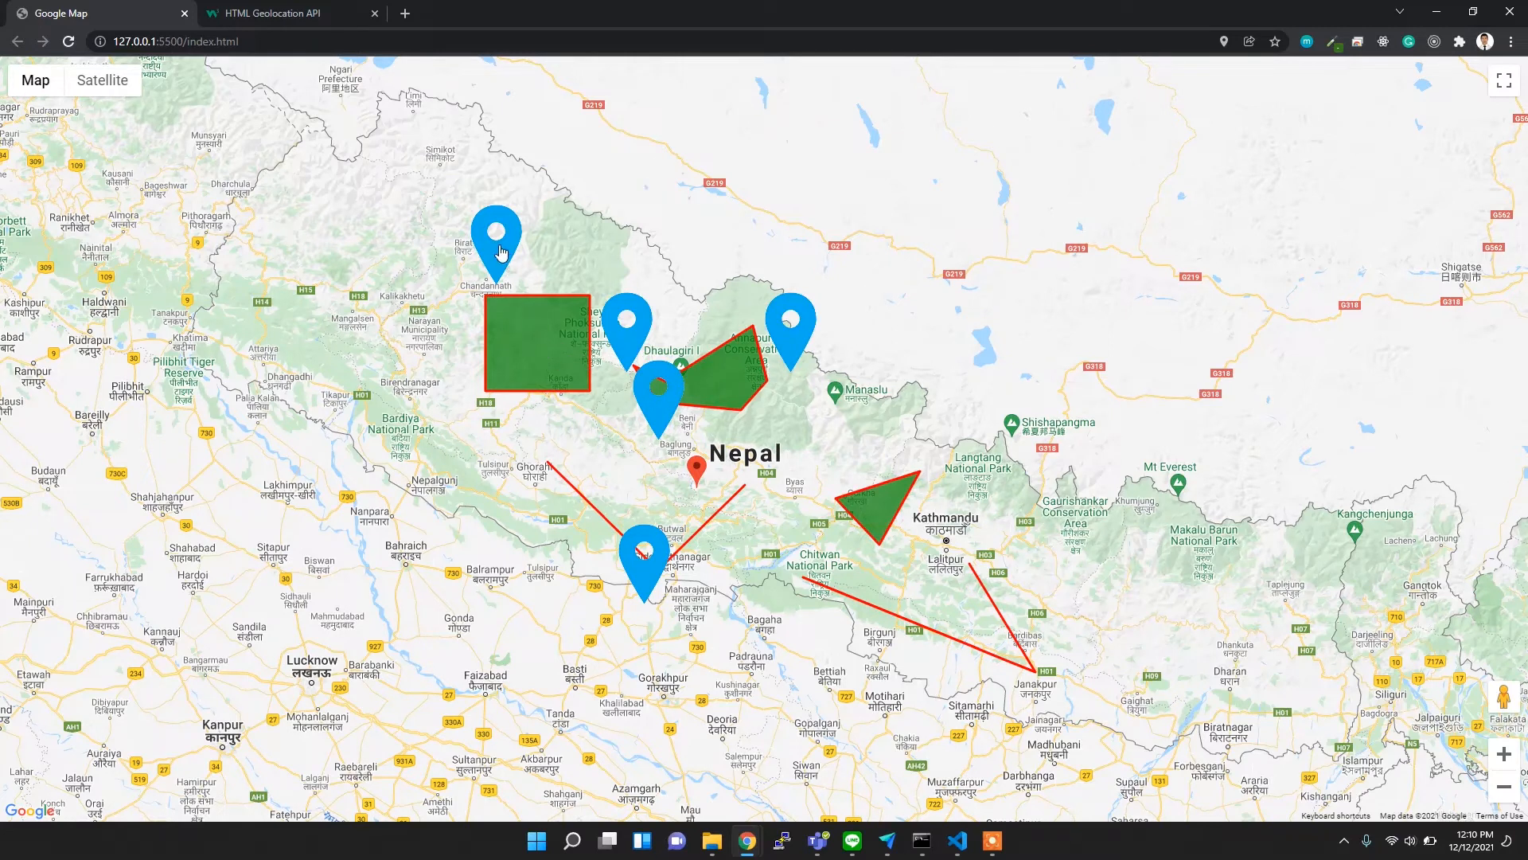
pyautogui.moveTo(544, 345)
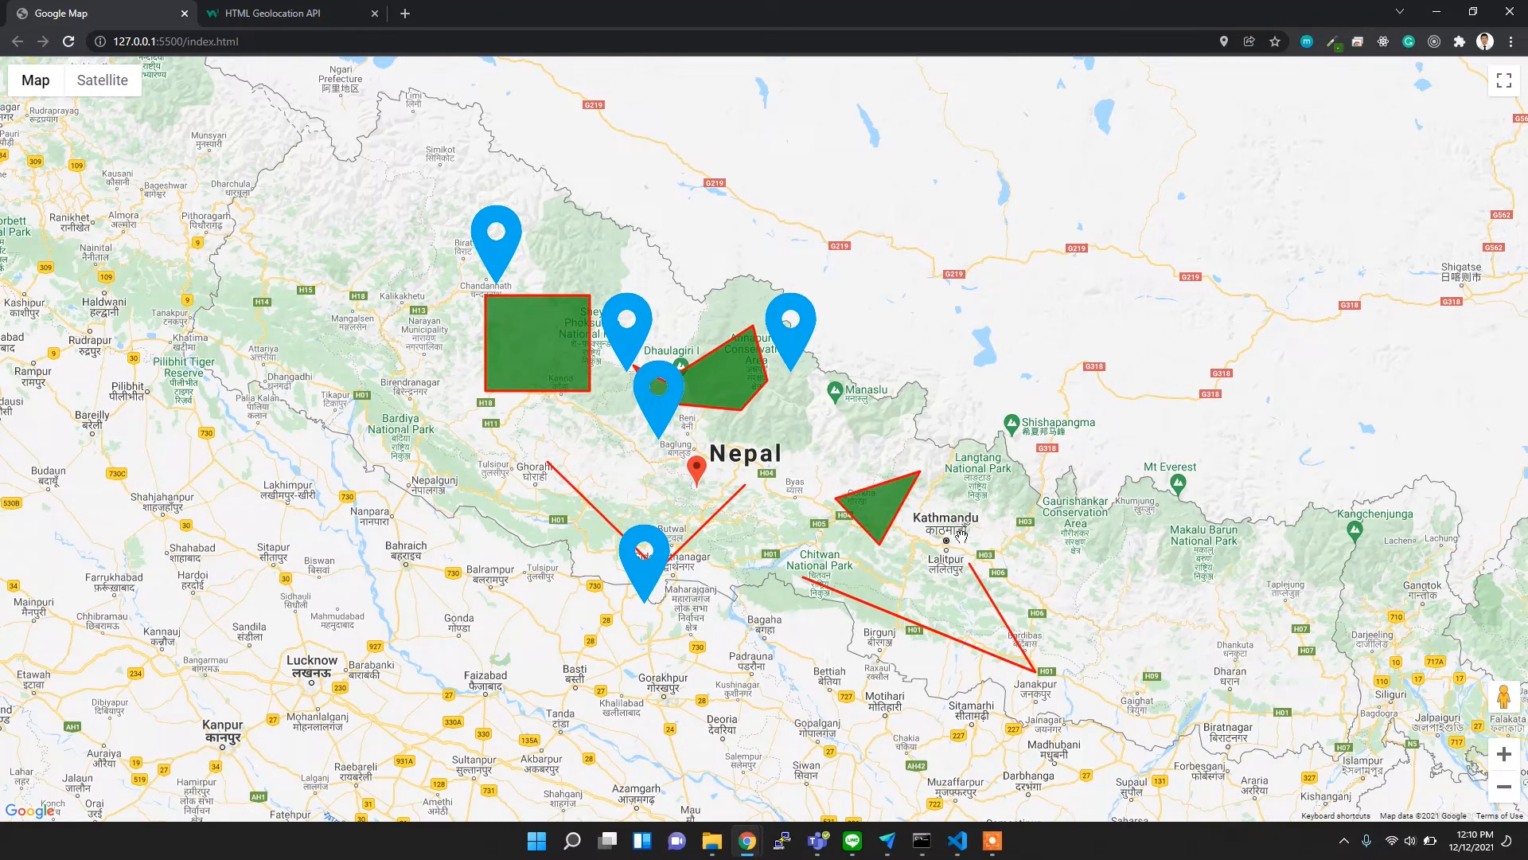
pyautogui.moveTo(1105, 608)
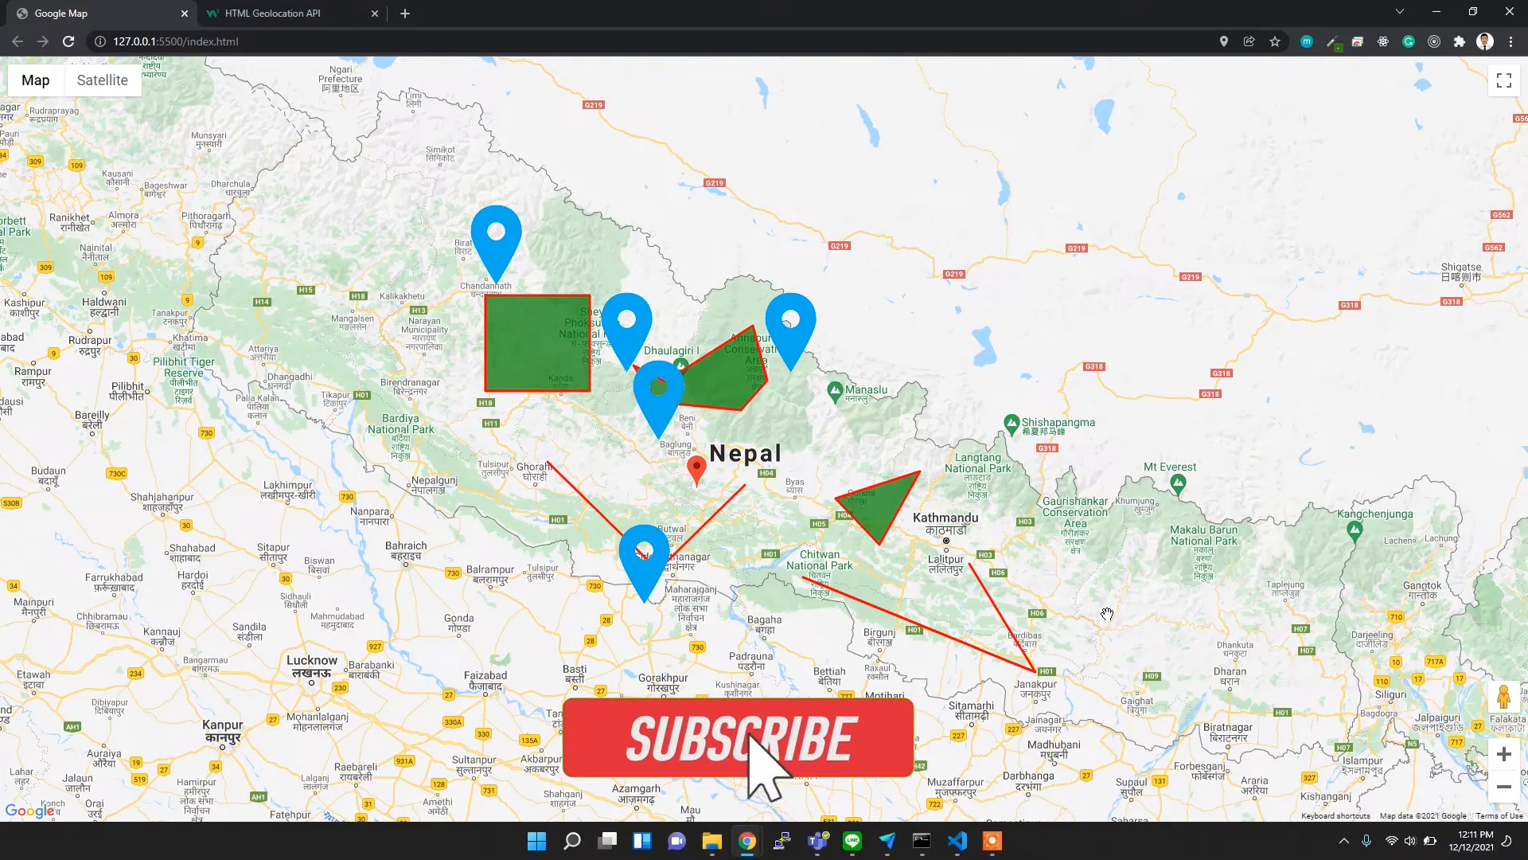
# From the google map project dashboard, open the API Library via APIs & Services.
pyautogui.click(741, 738)
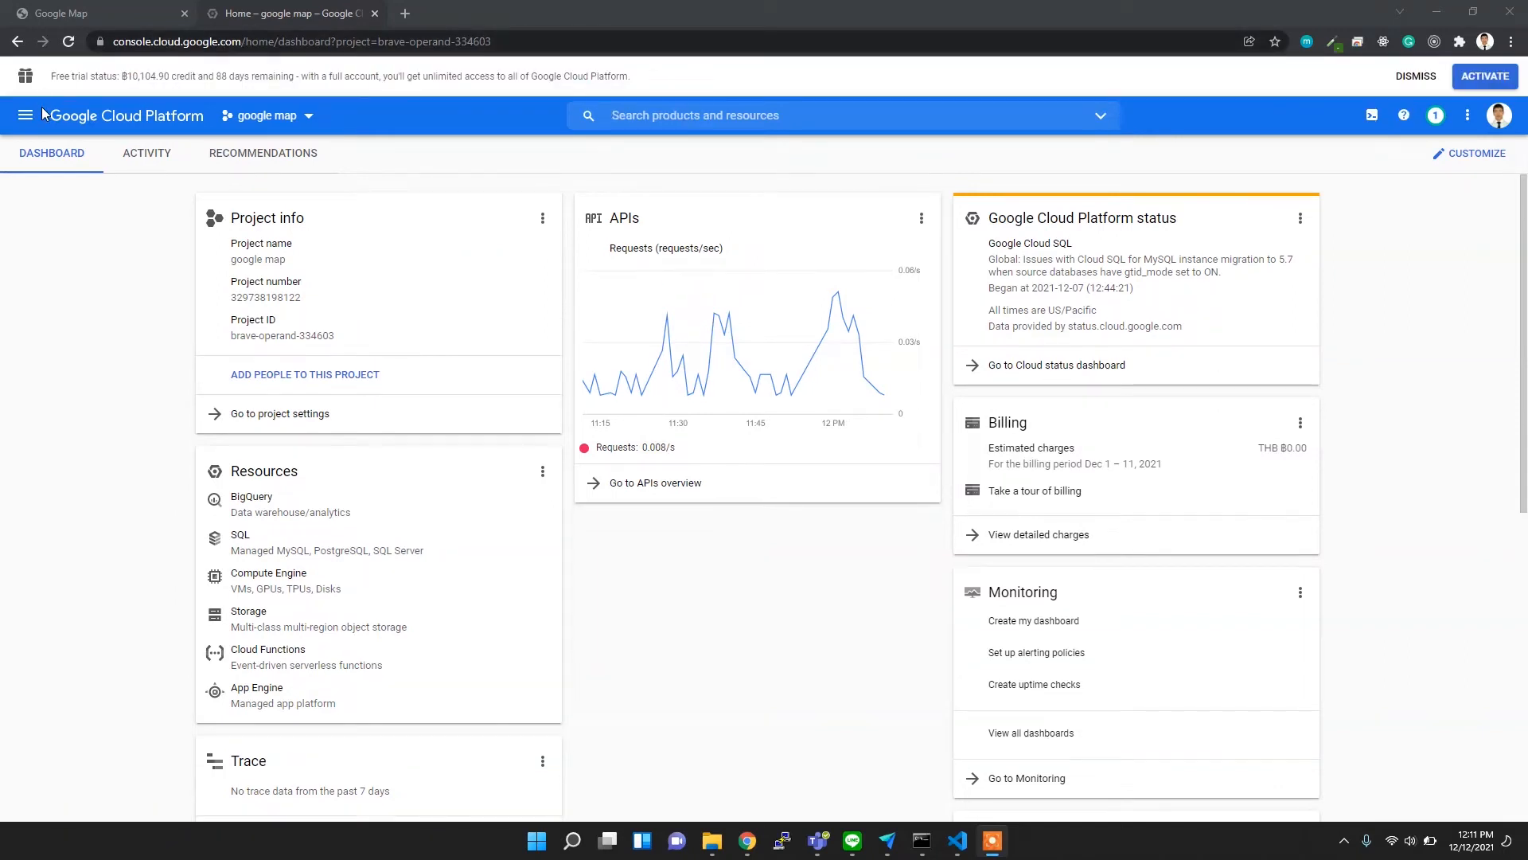
pyautogui.click(25, 114)
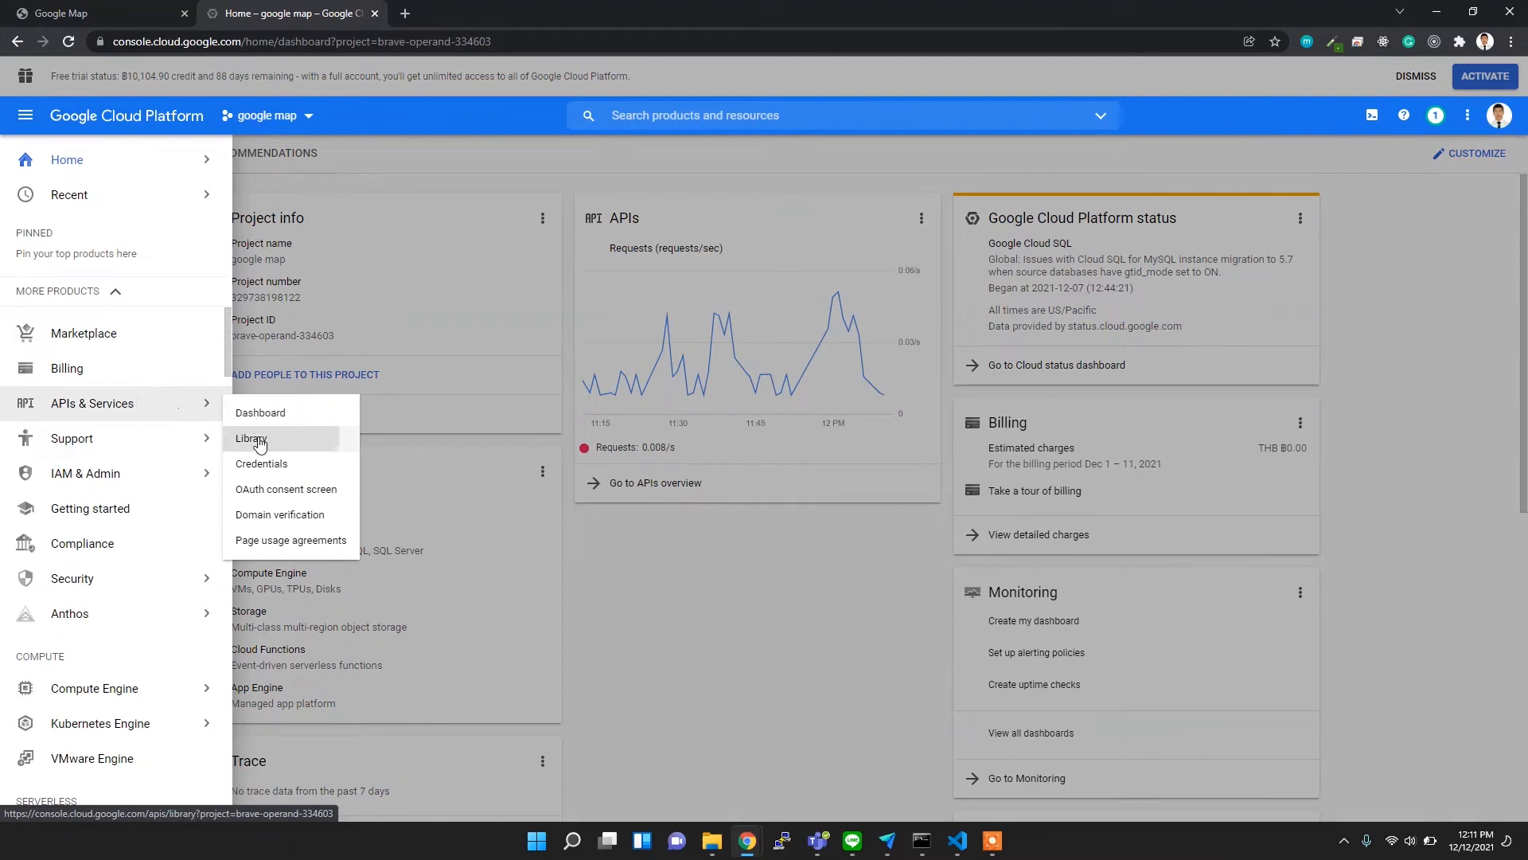
pyautogui.click(251, 438)
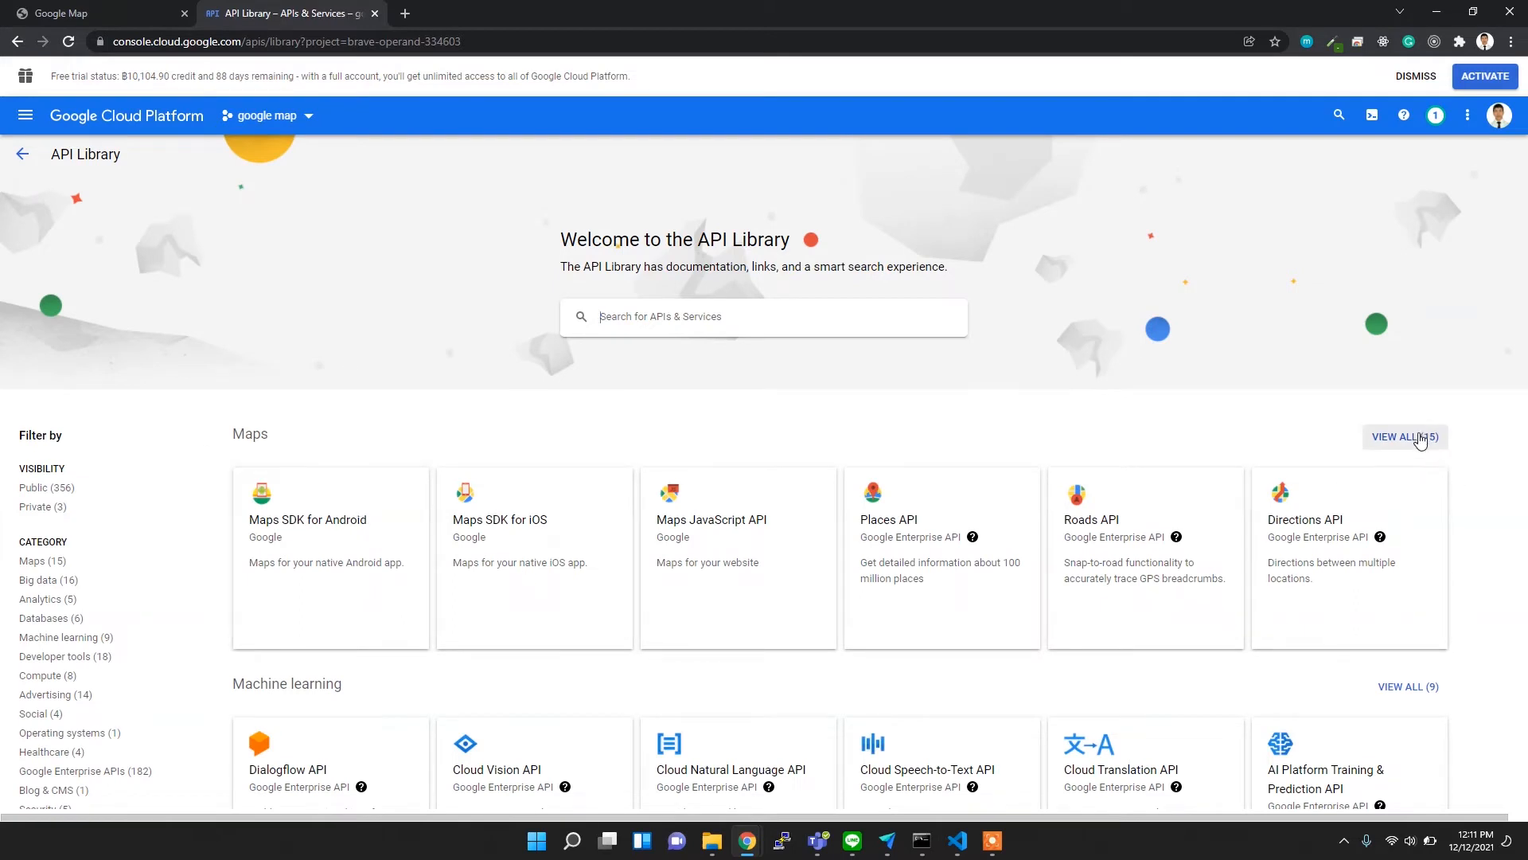
# View all 15 Maps APIs, then search 'google map js api' in a new tab.
pyautogui.click(1403, 435)
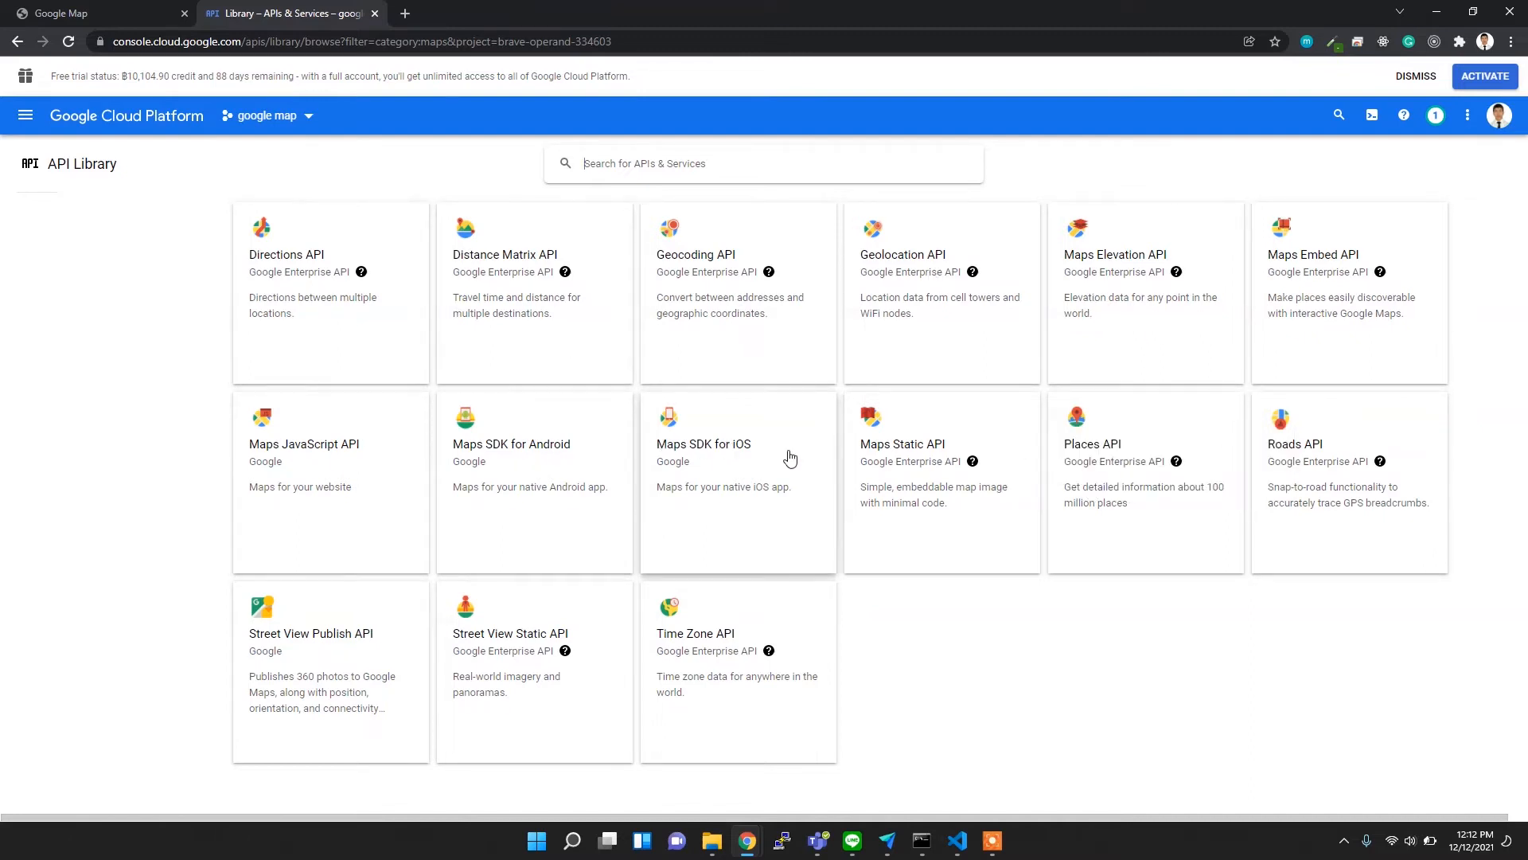
pyautogui.moveTo(1234, 294)
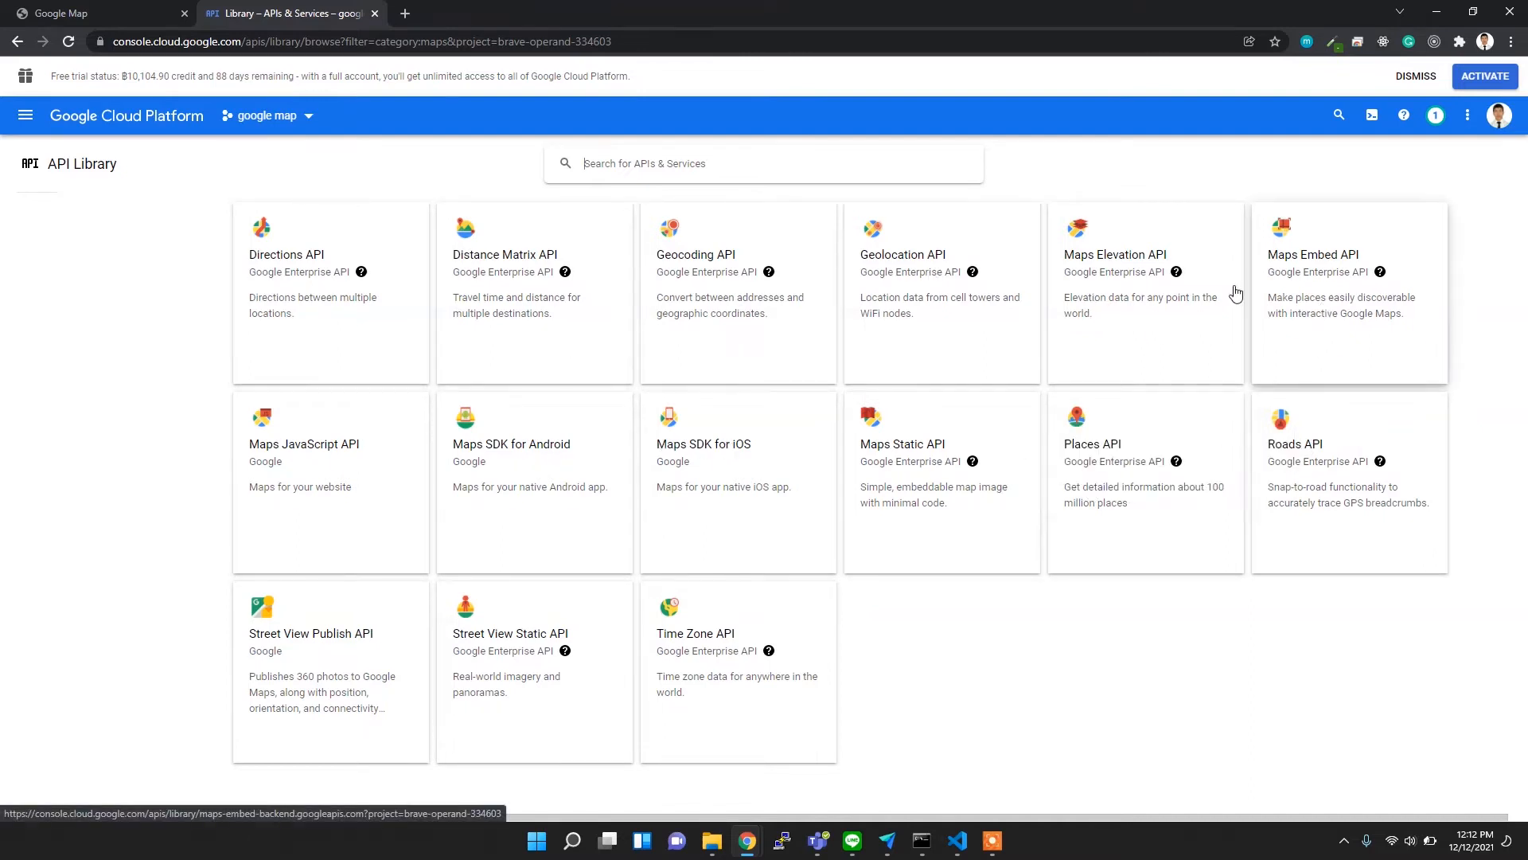
pyautogui.moveTo(706, 265)
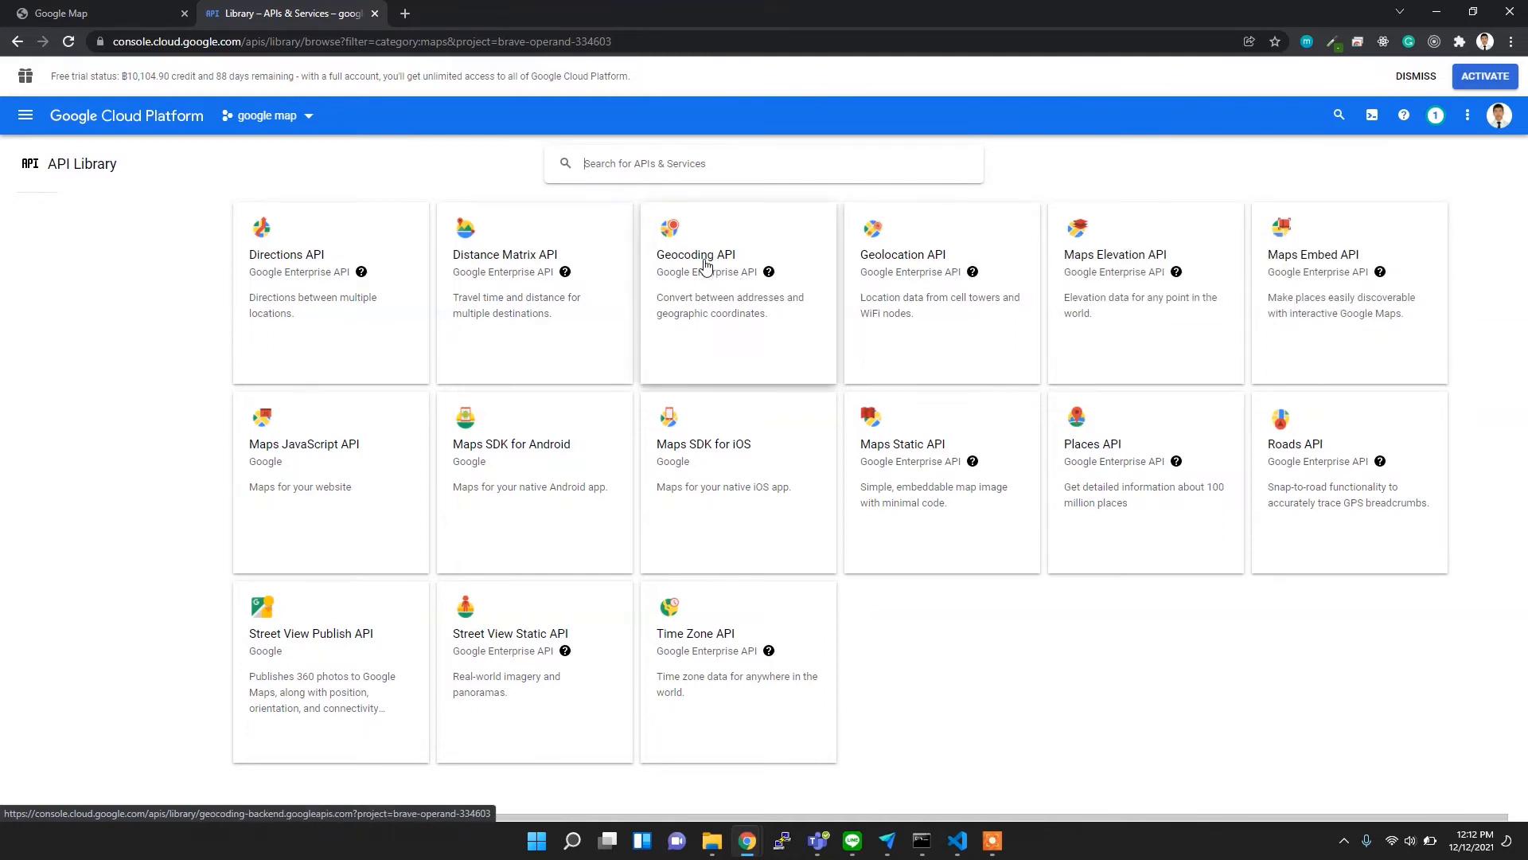
pyautogui.moveTo(295, 495)
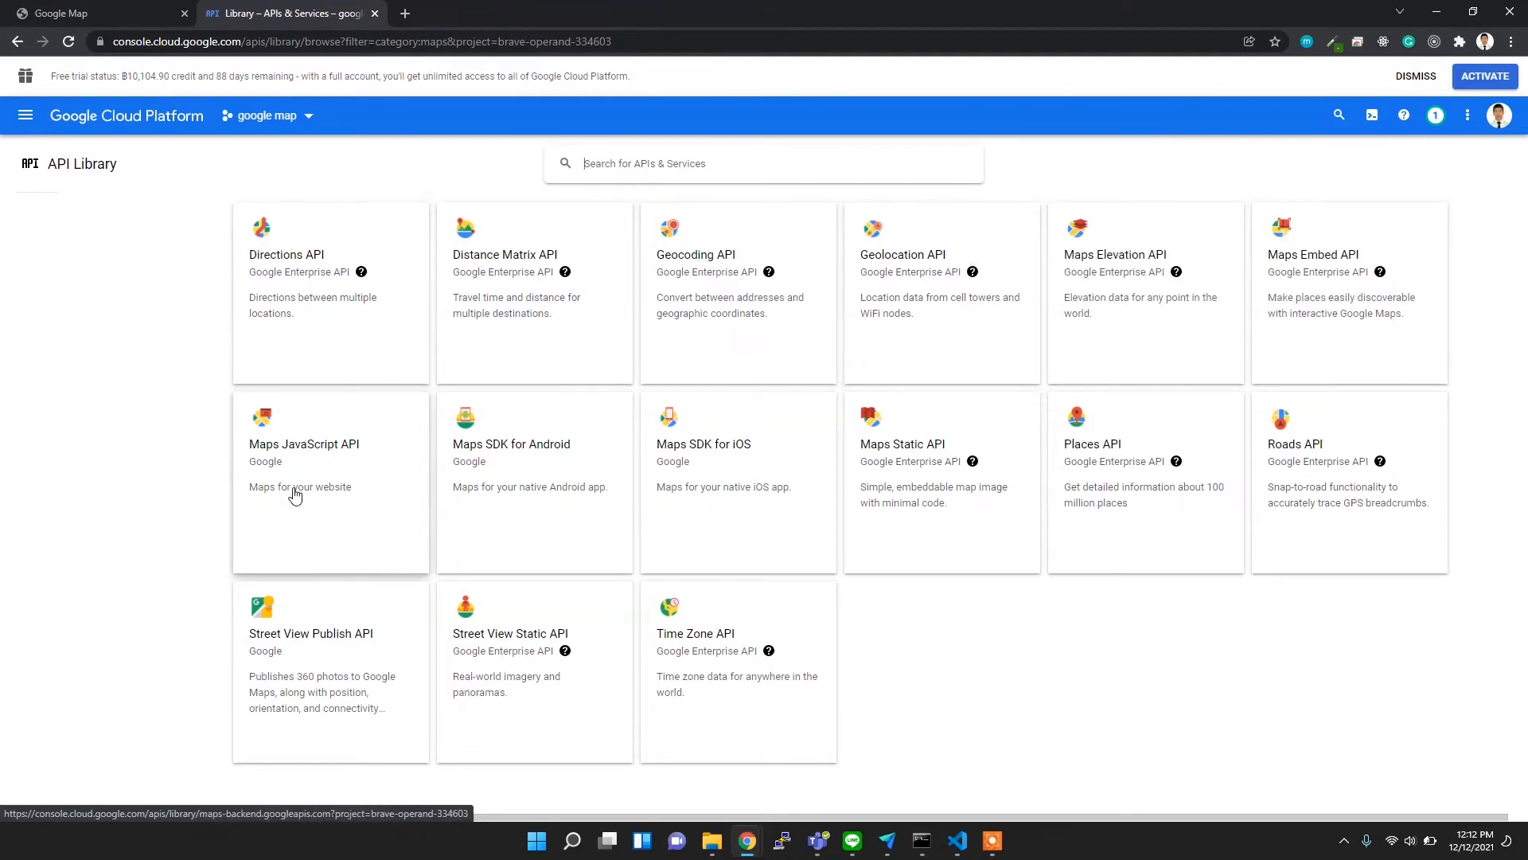
pyautogui.moveTo(958, 281)
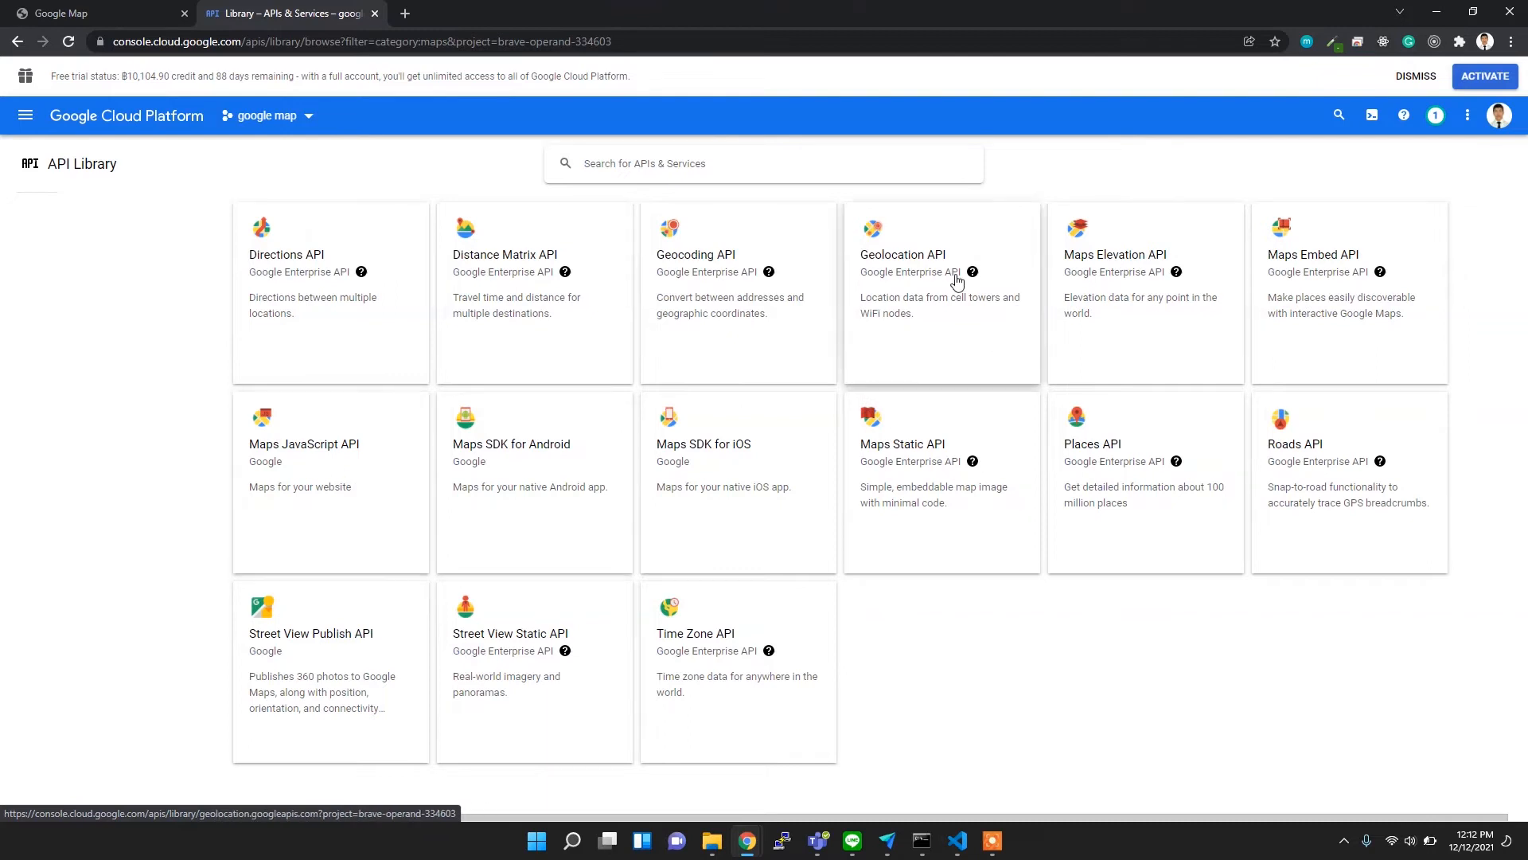
pyautogui.moveTo(777, 303)
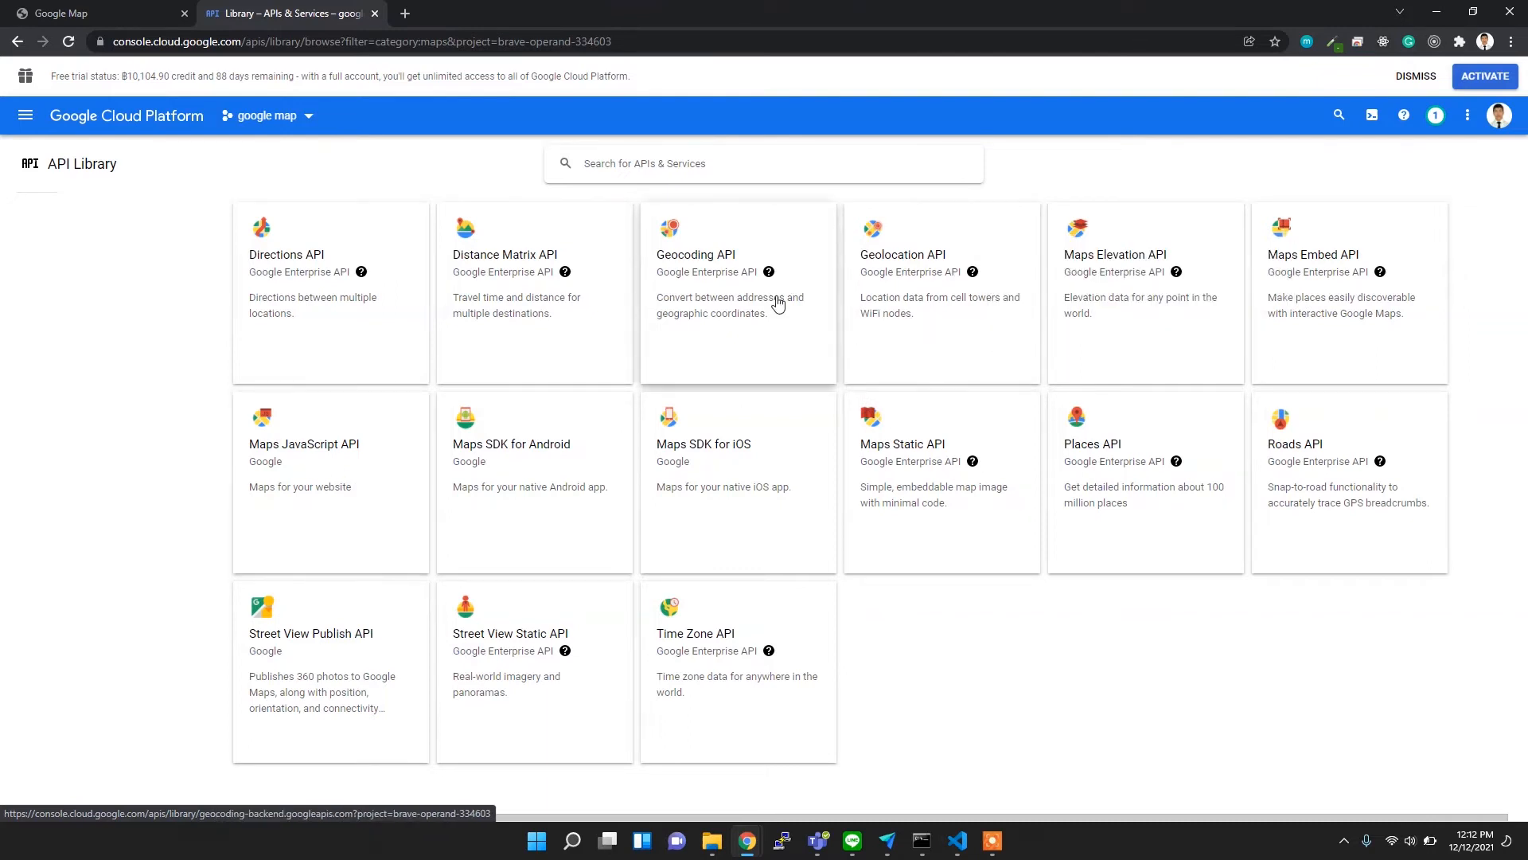
pyautogui.moveTo(715, 344)
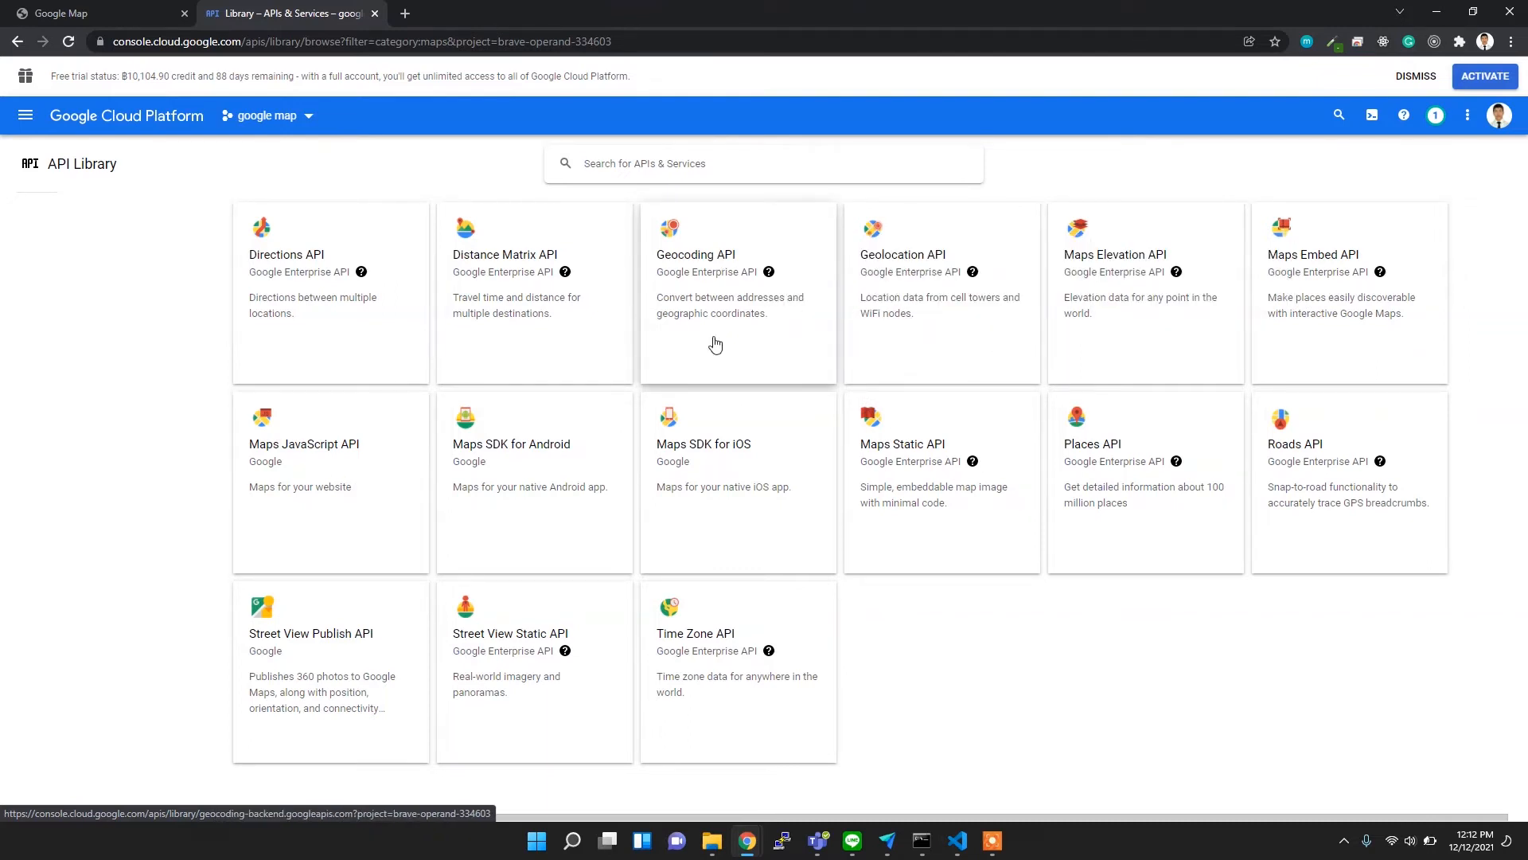
pyautogui.moveTo(743, 305)
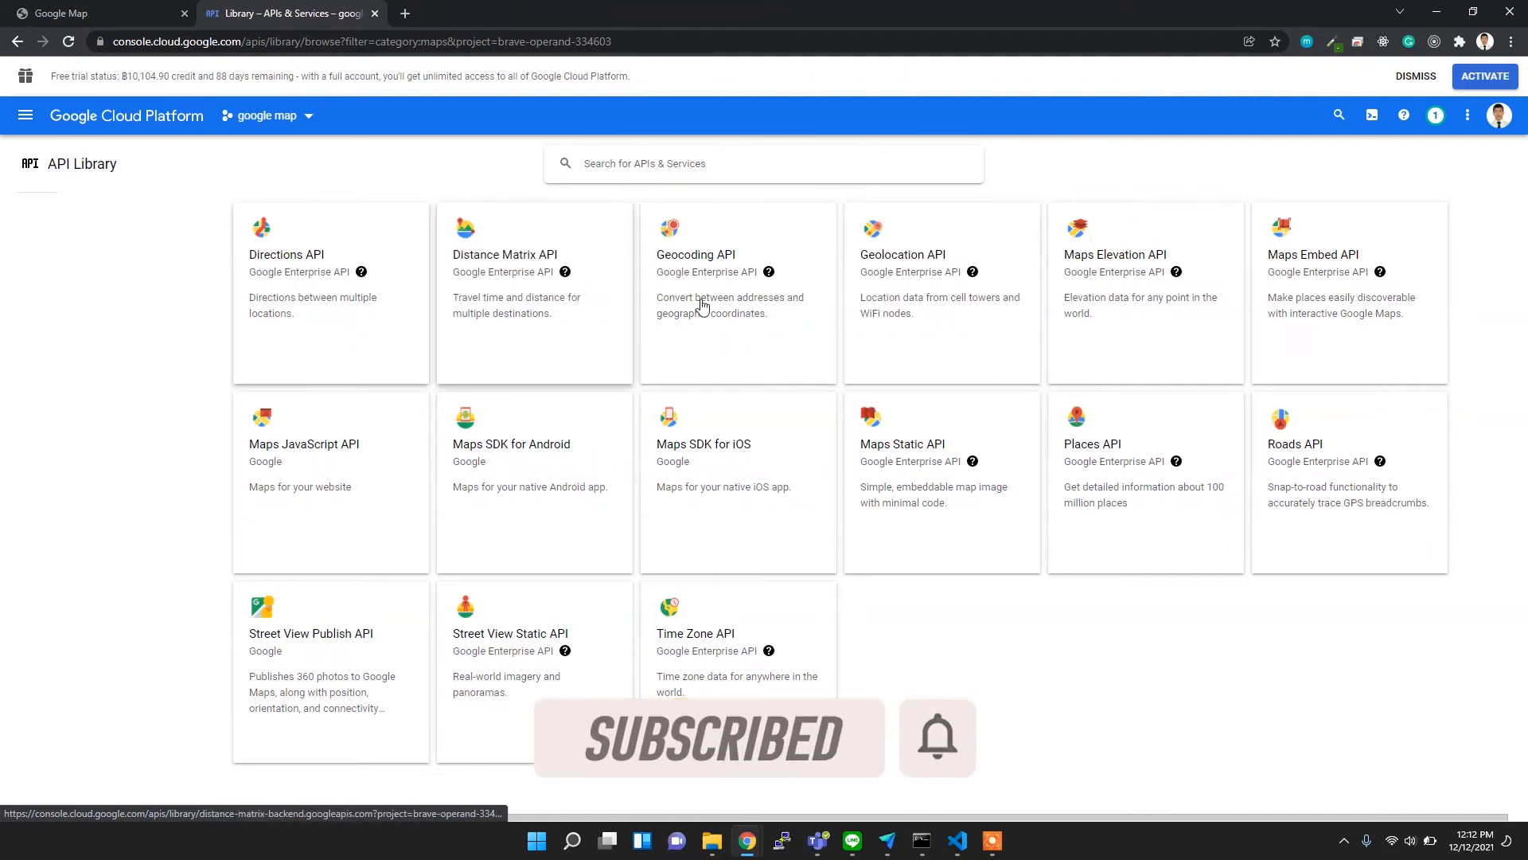
pyautogui.moveTo(894, 290)
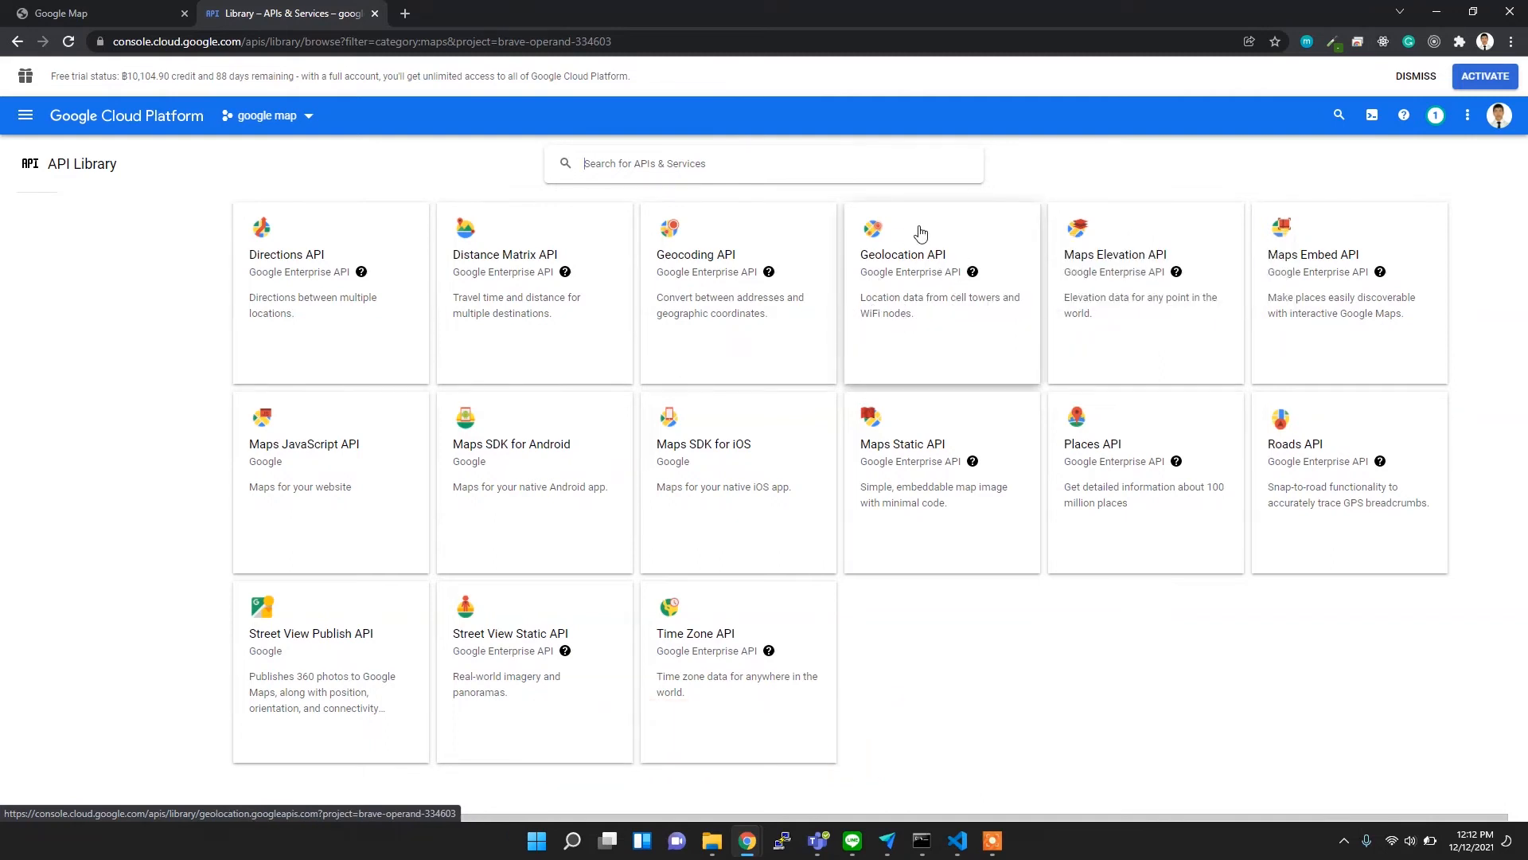
pyautogui.moveTo(964, 246)
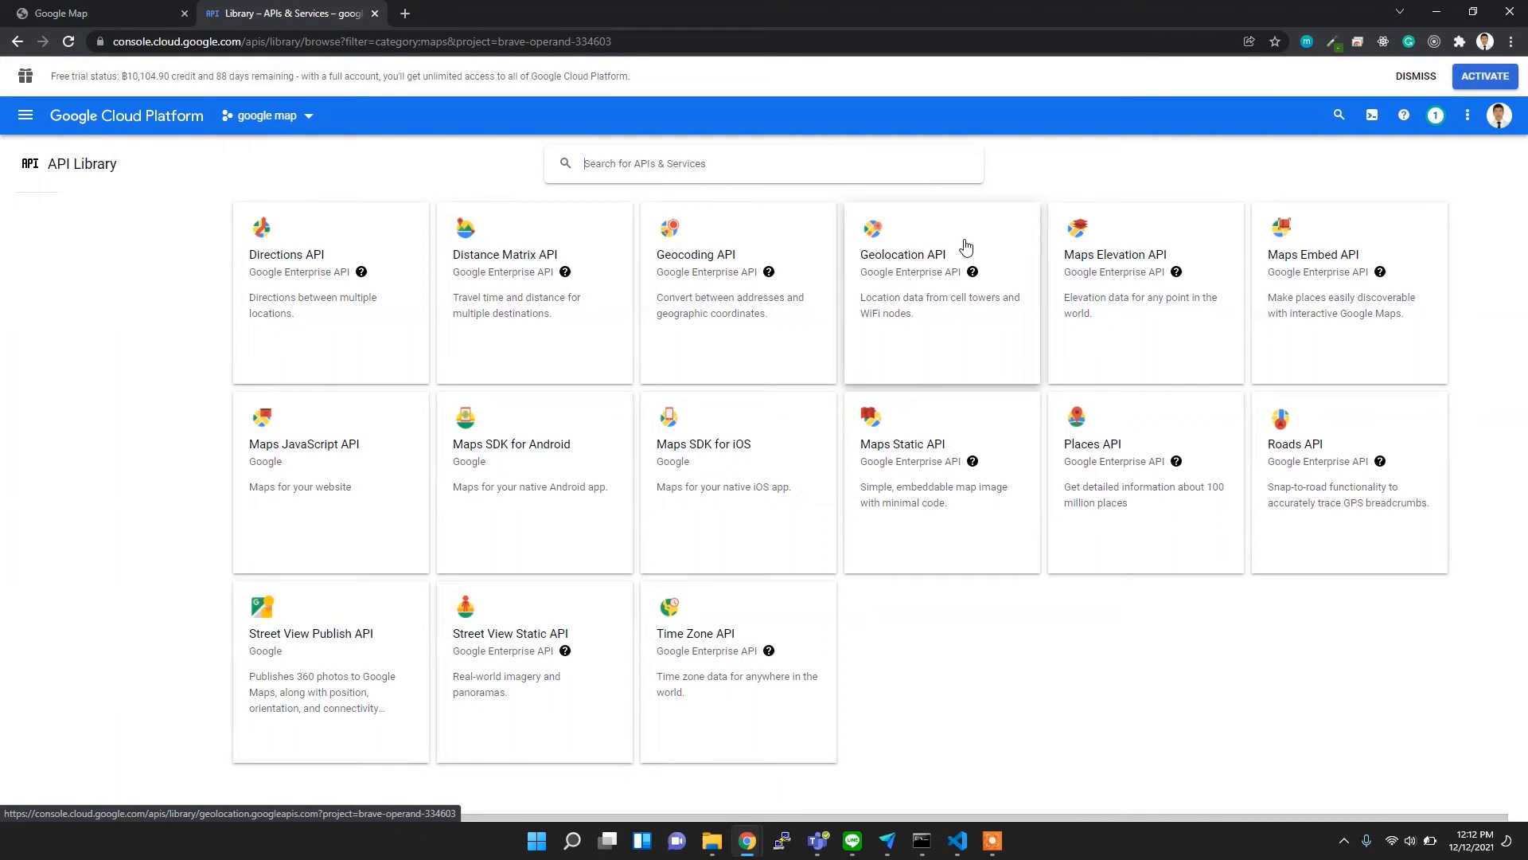
pyautogui.moveTo(942, 255)
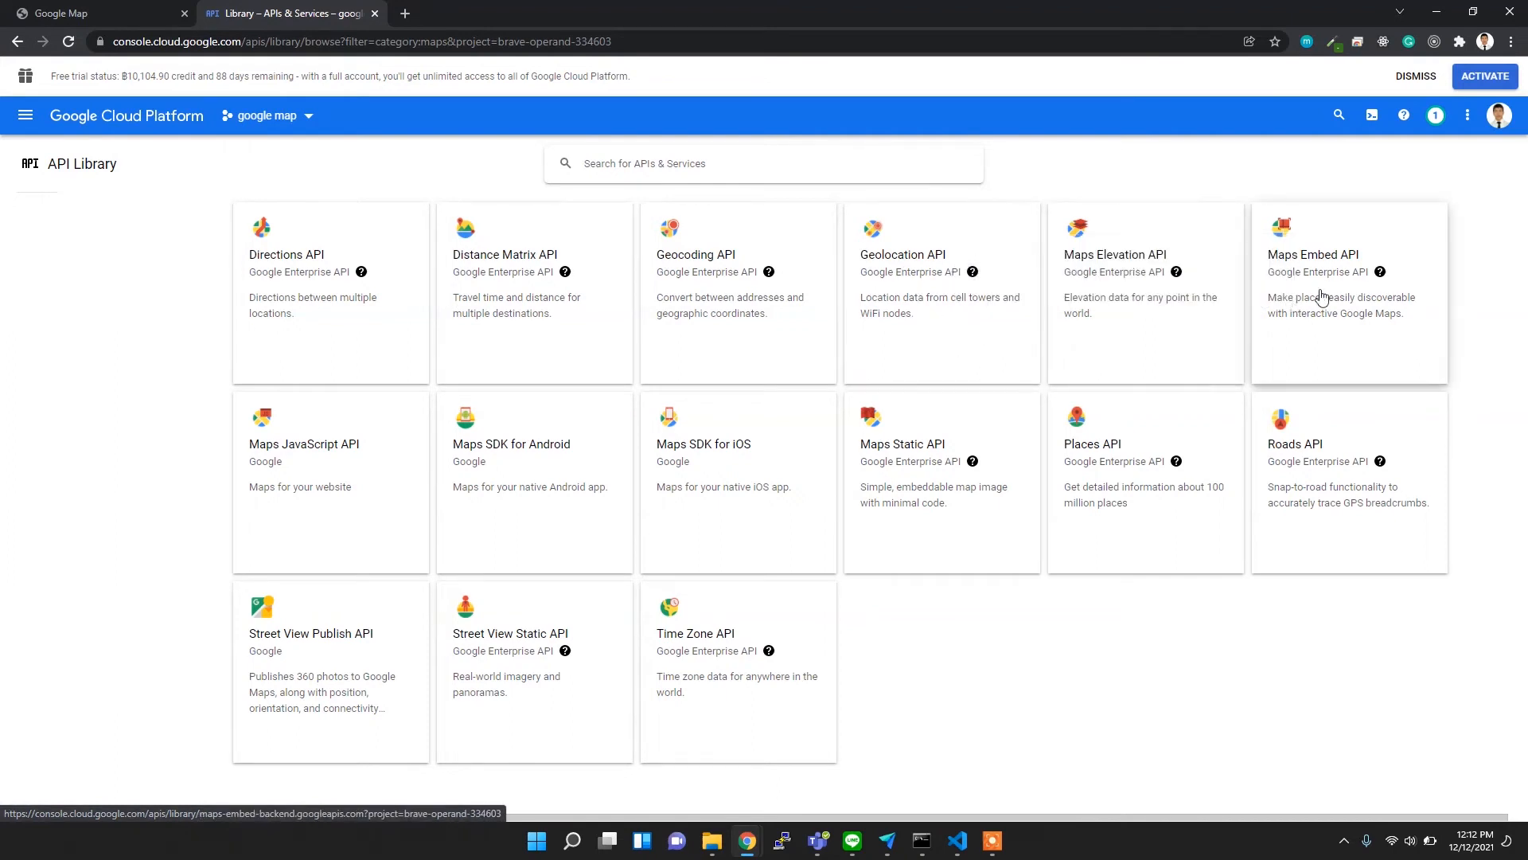
pyautogui.moveTo(780, 478)
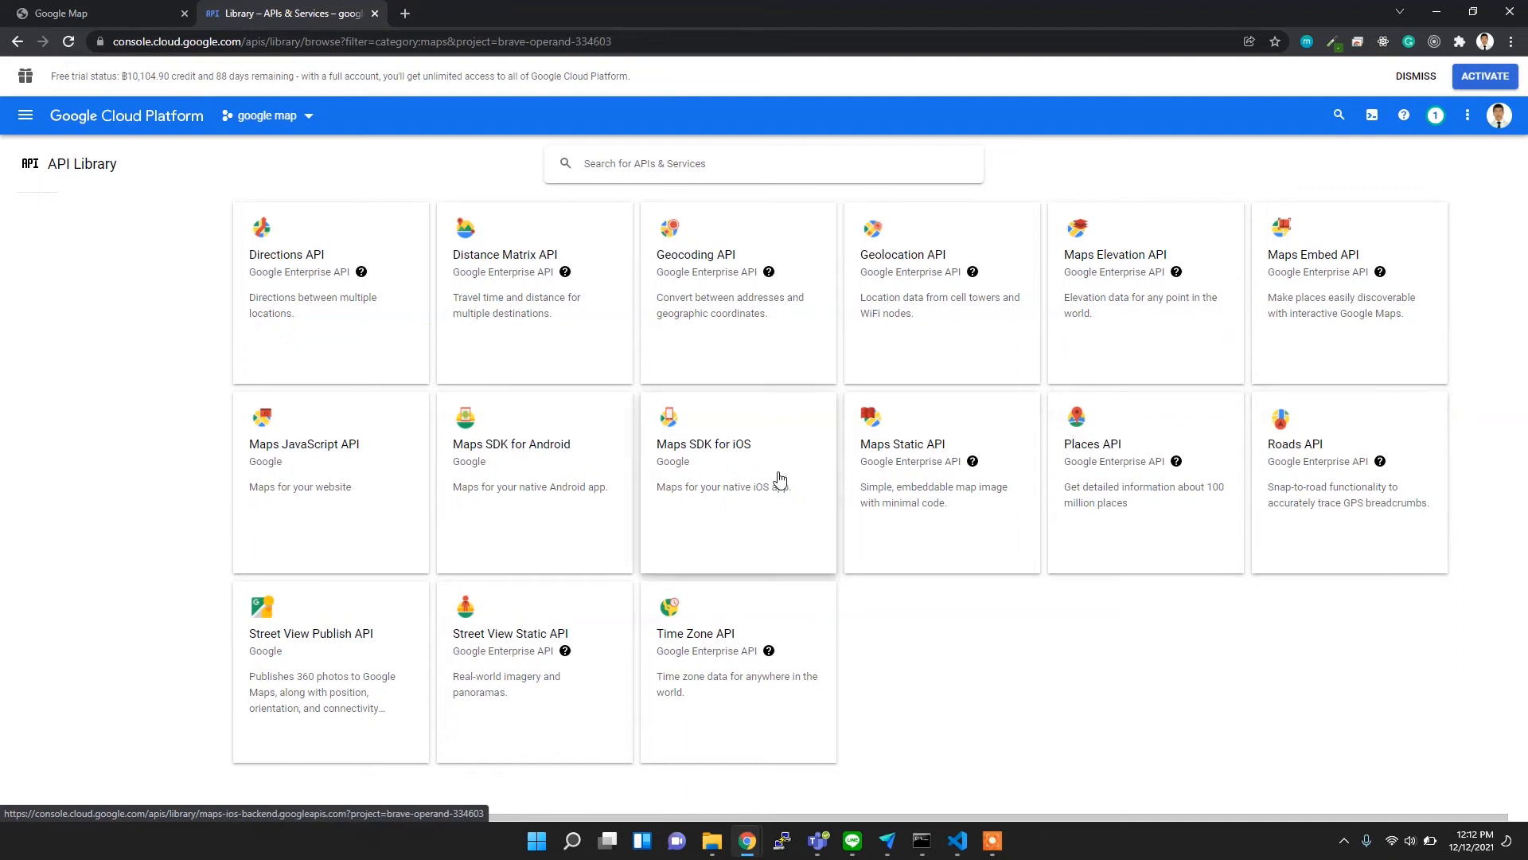
pyautogui.moveTo(538, 624)
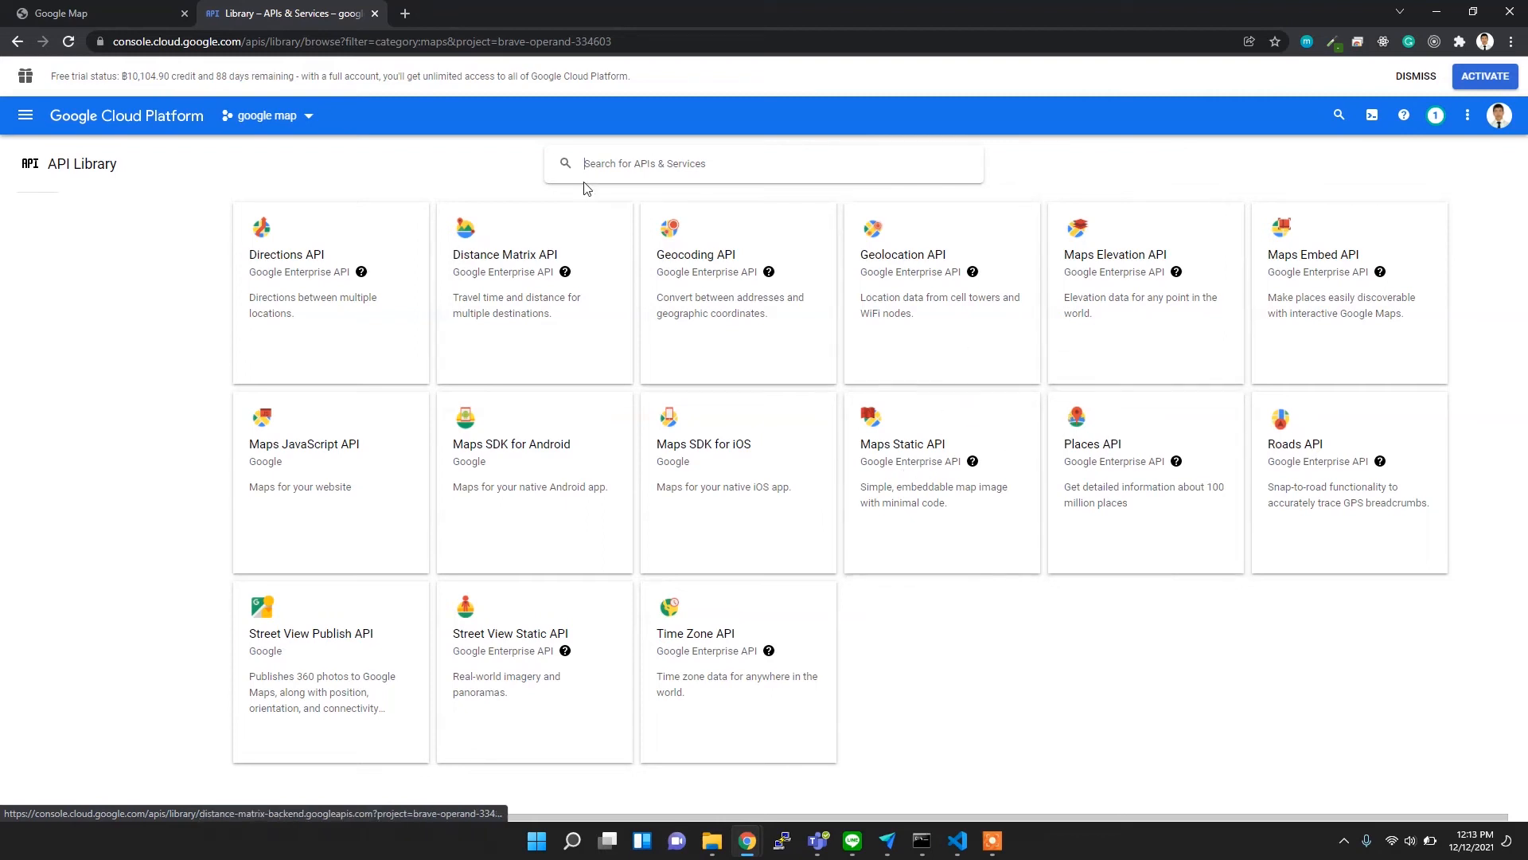
pyautogui.moveTo(653, 387)
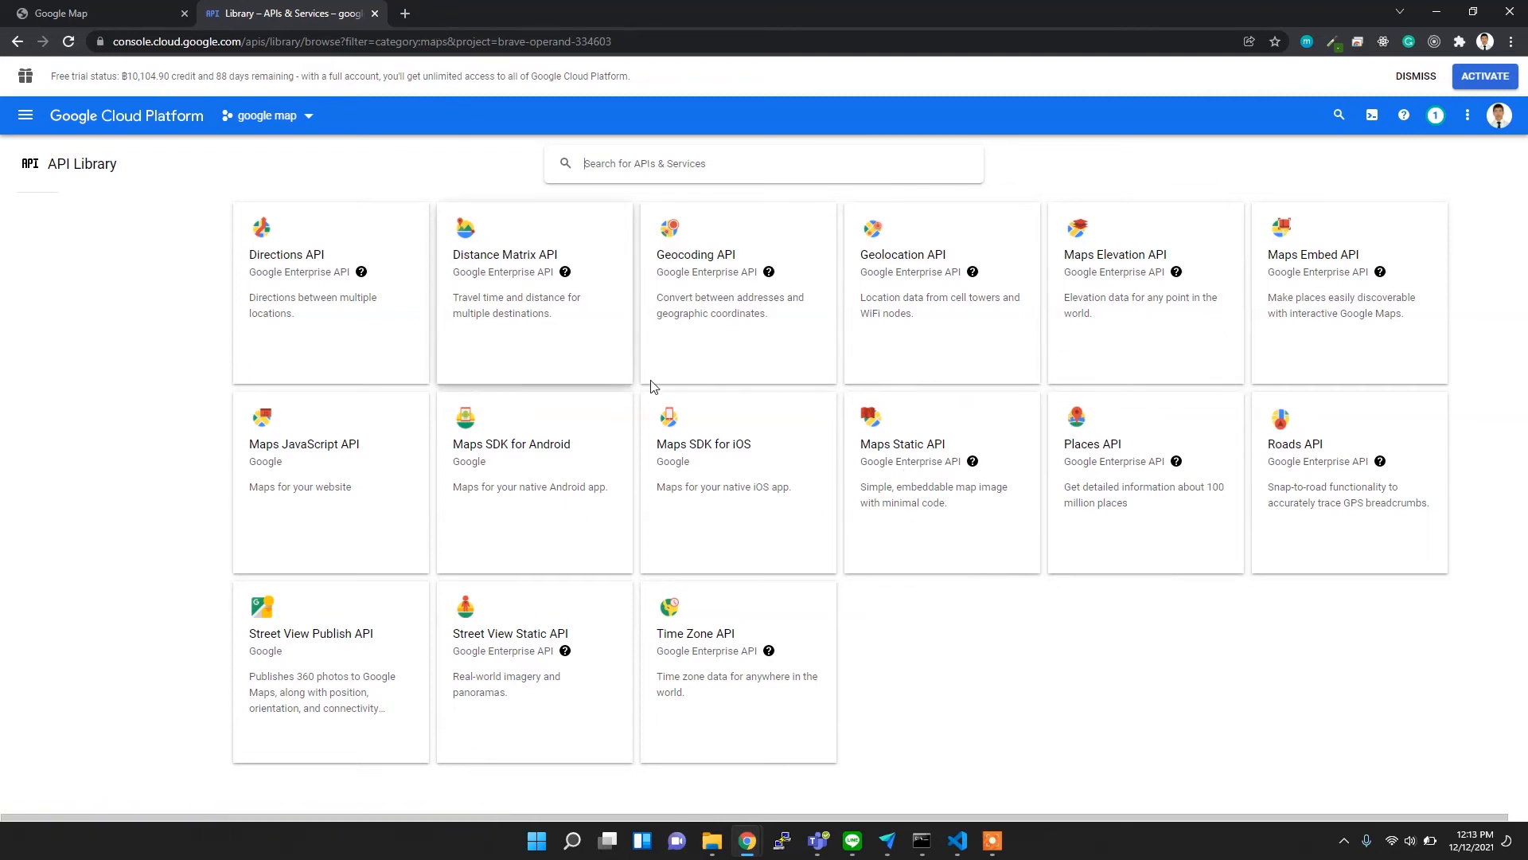
pyautogui.moveTo(1094, 369)
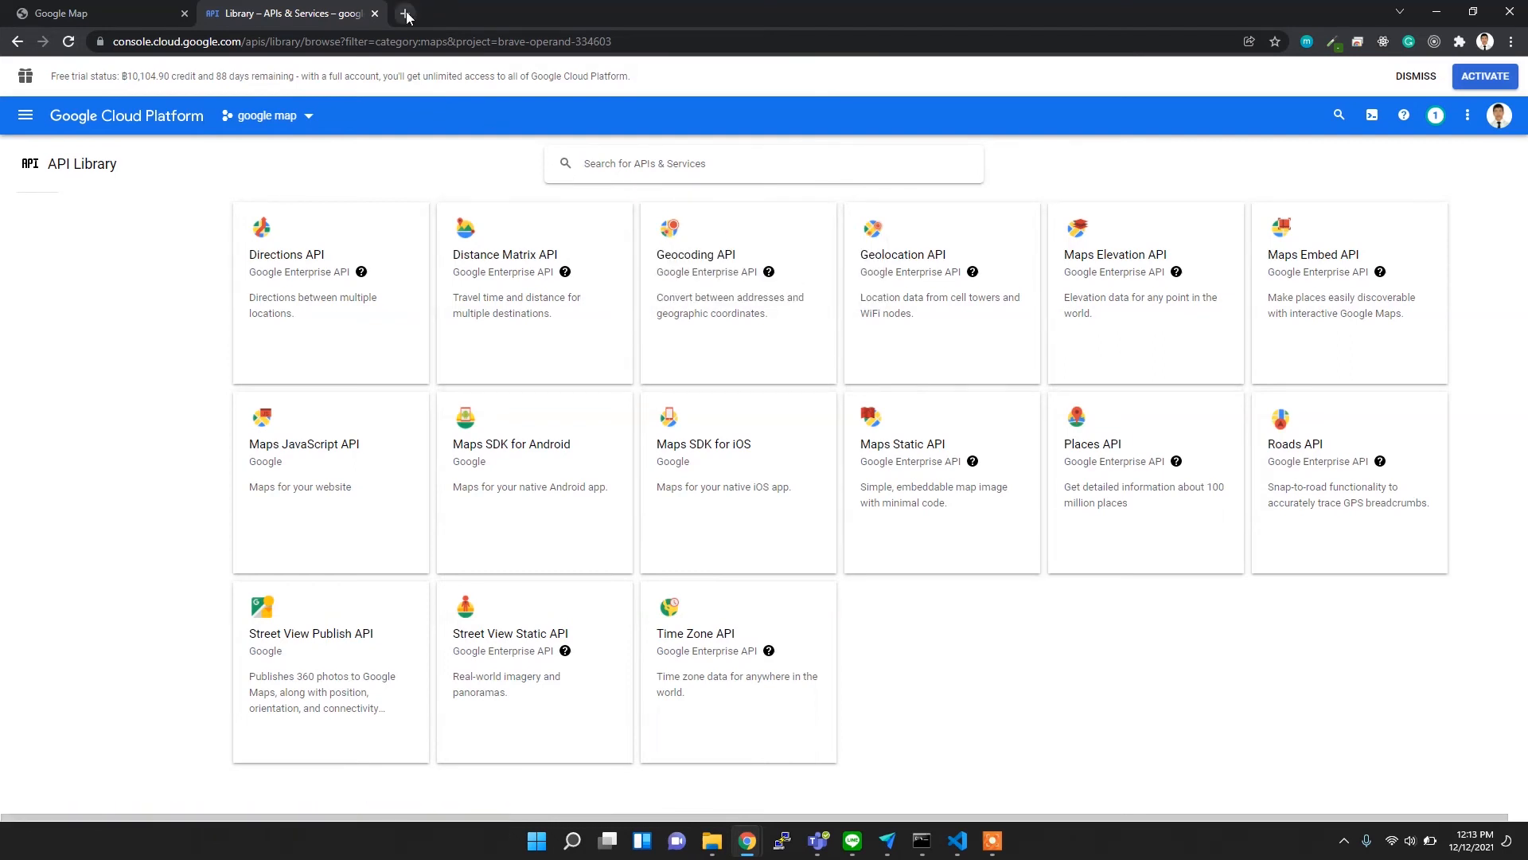
pyautogui.click(406, 13)
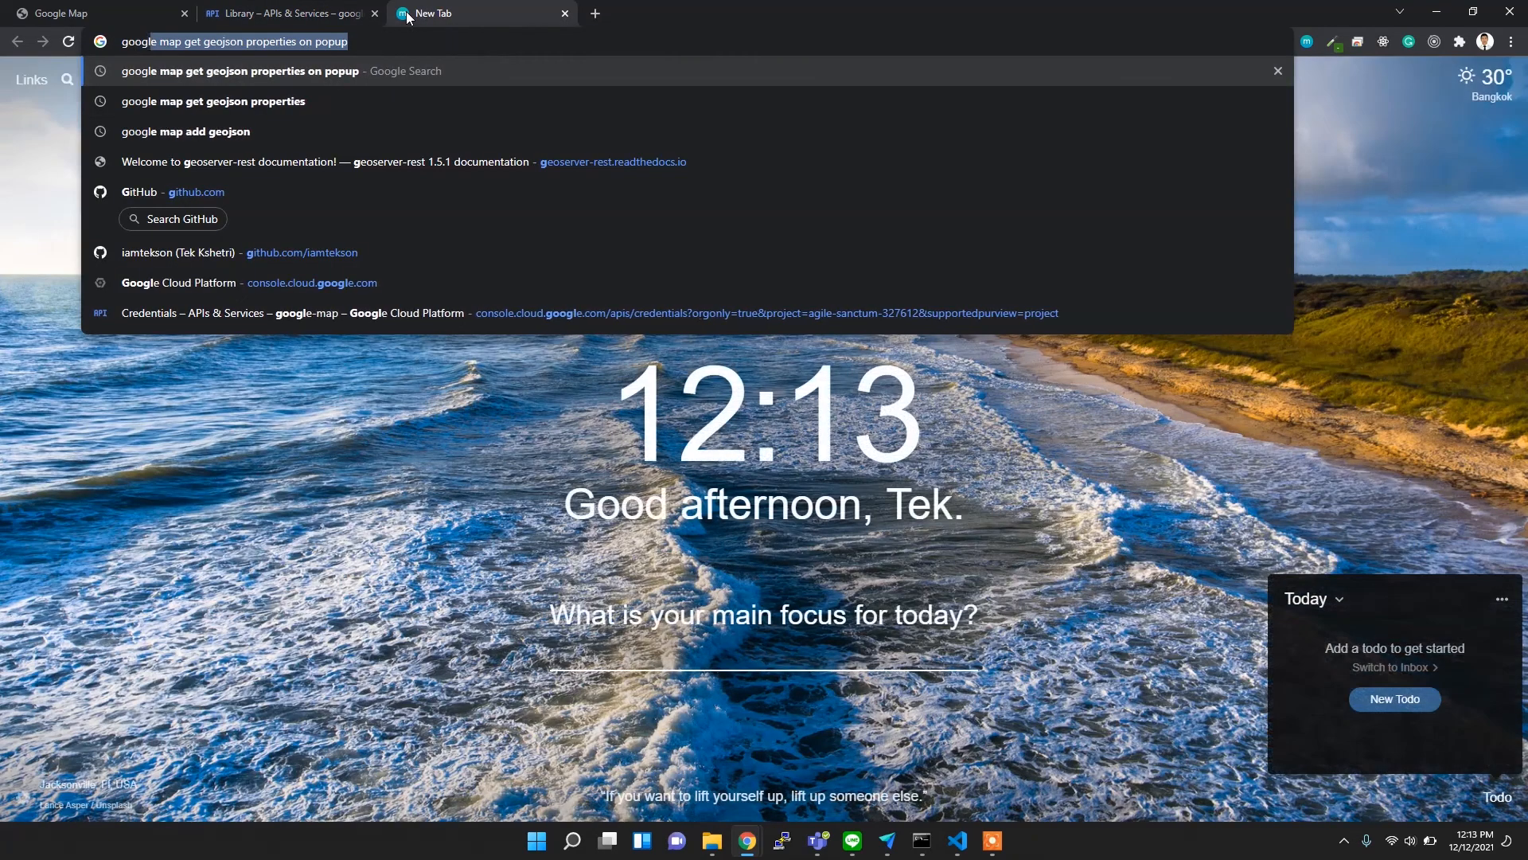
pyautogui.write('google map js api')
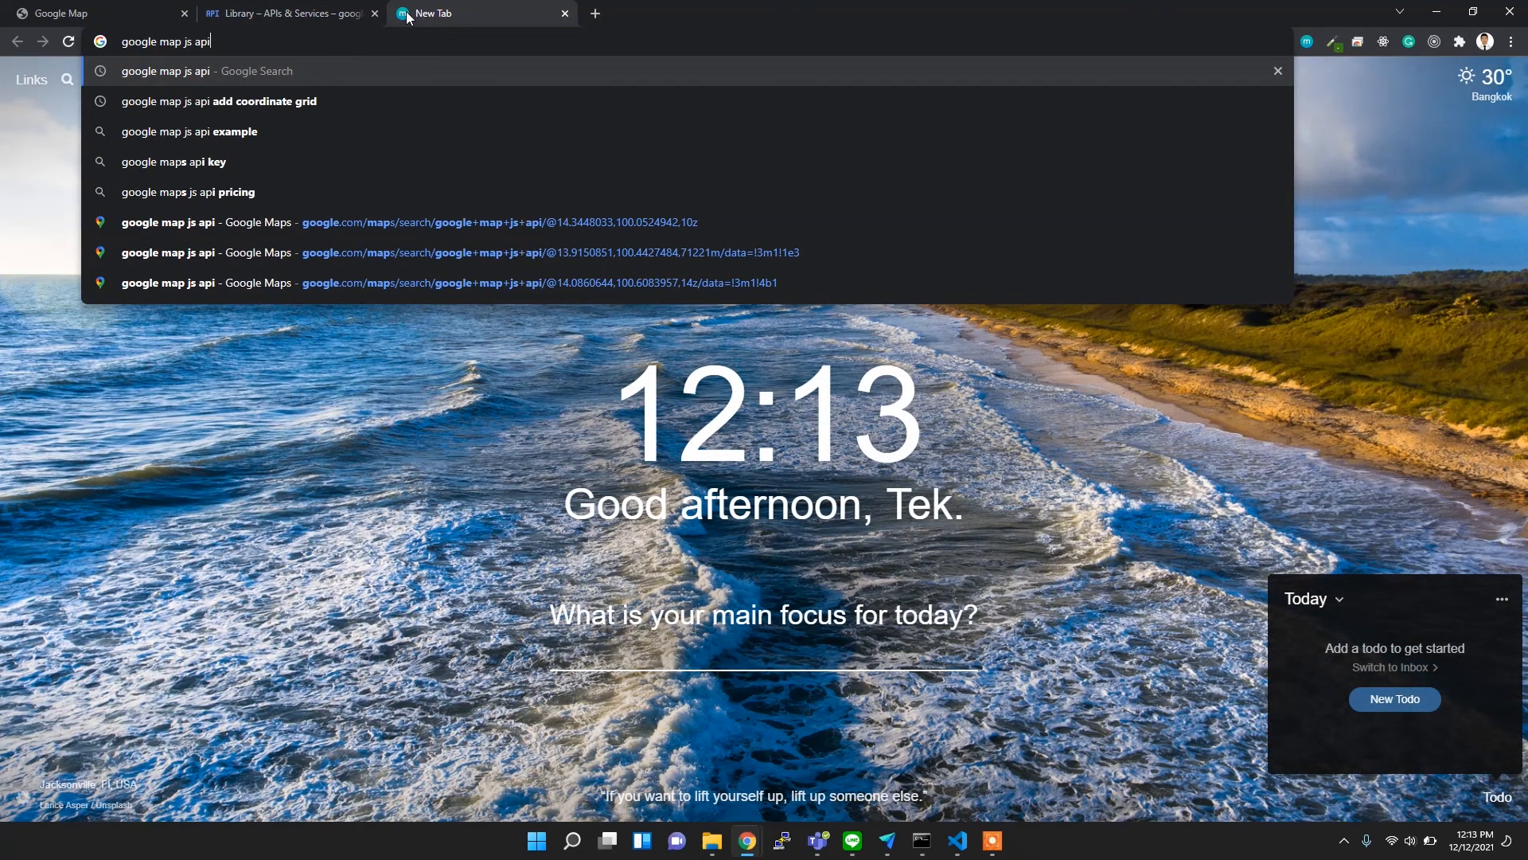
pyautogui.press('Enter')
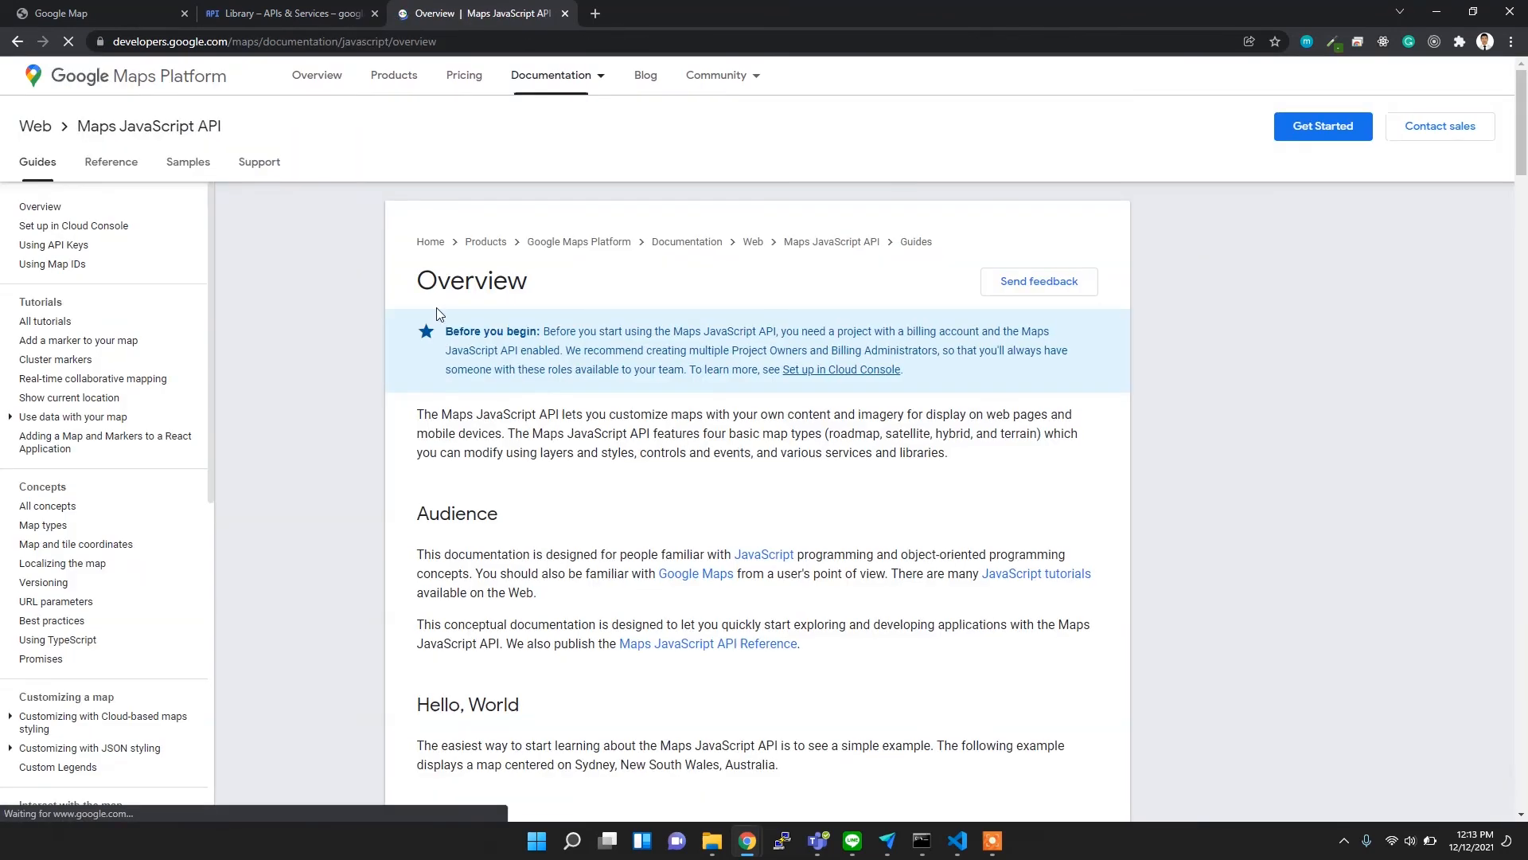
pyautogui.scroll(-3)
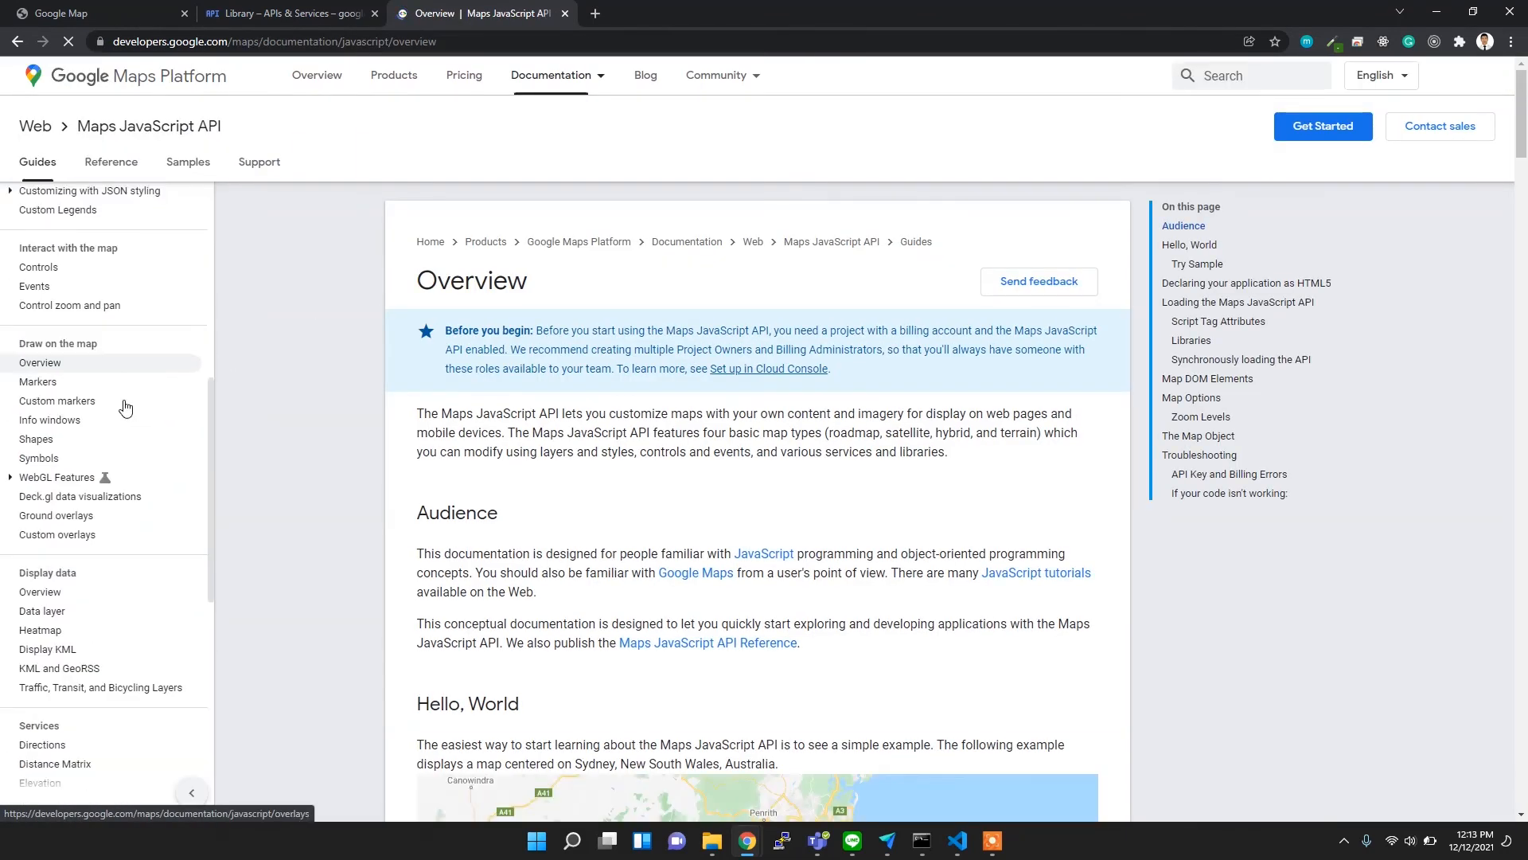
pyautogui.scroll(-3)
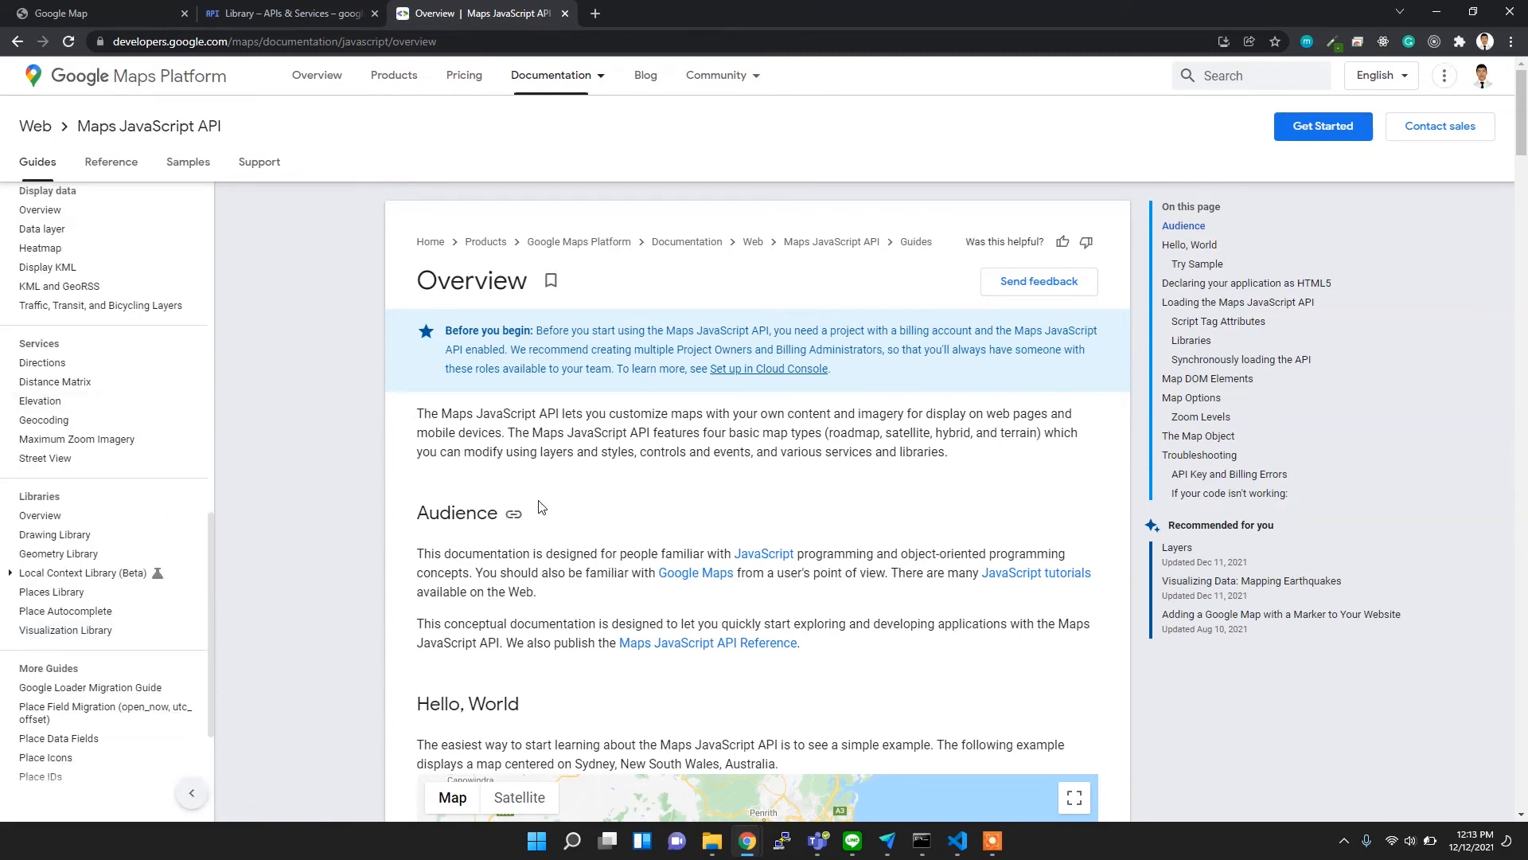
pyautogui.moveTo(405, 551)
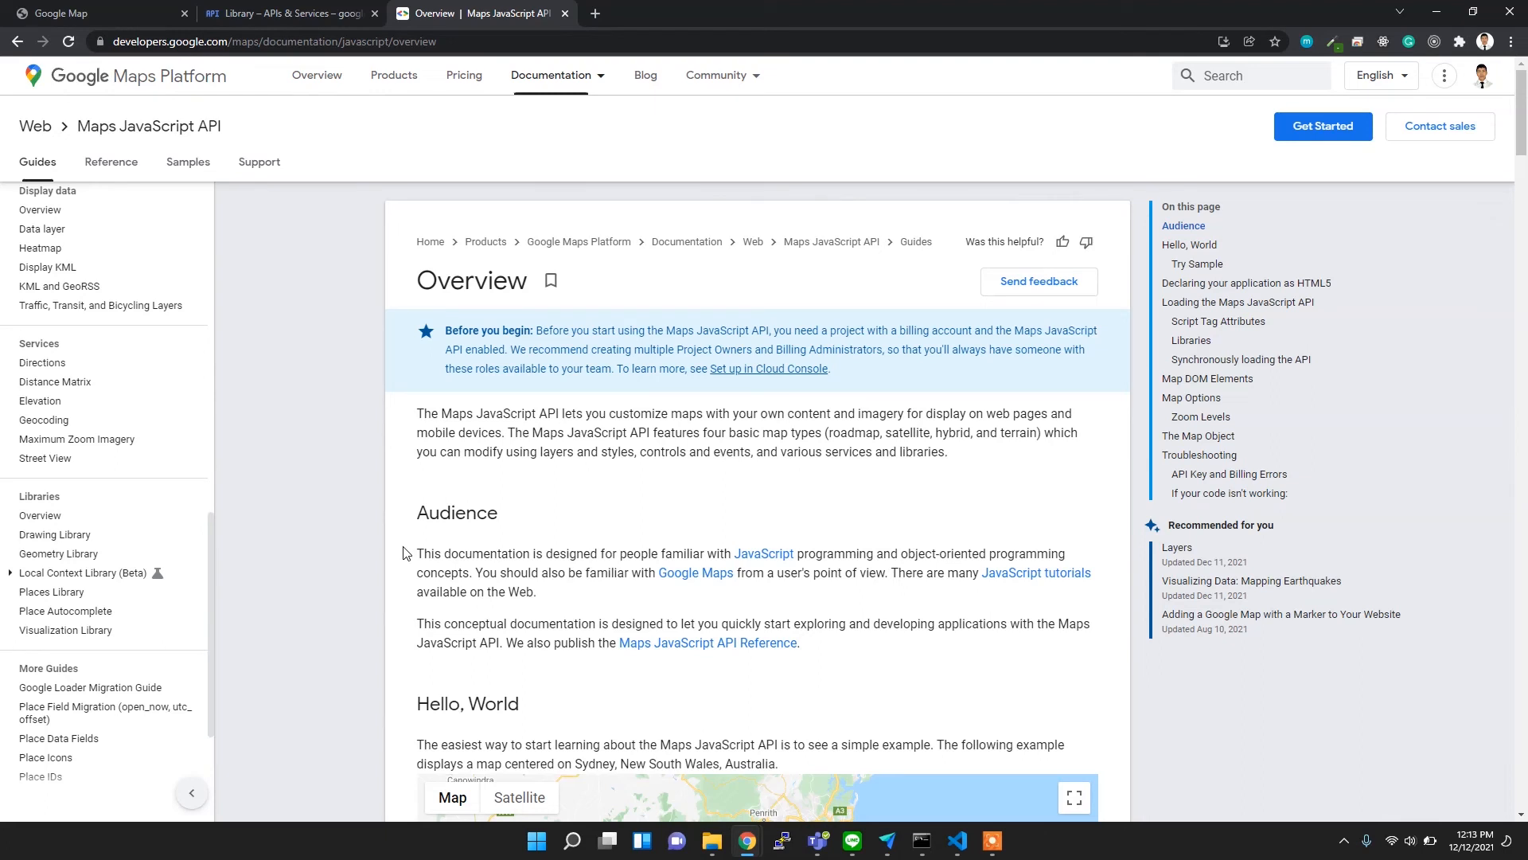
pyautogui.moveTo(409, 413)
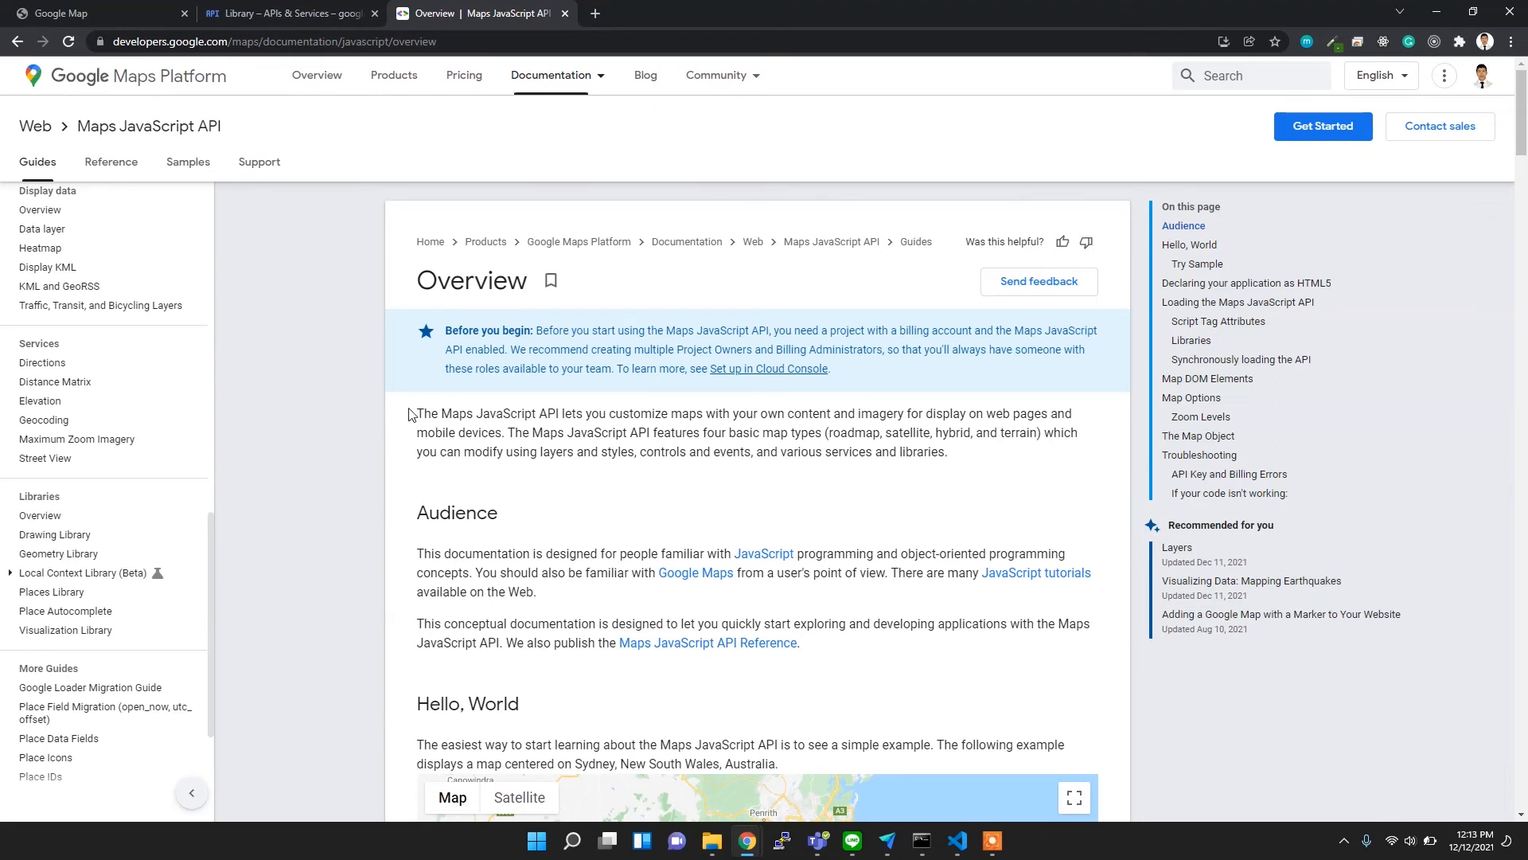